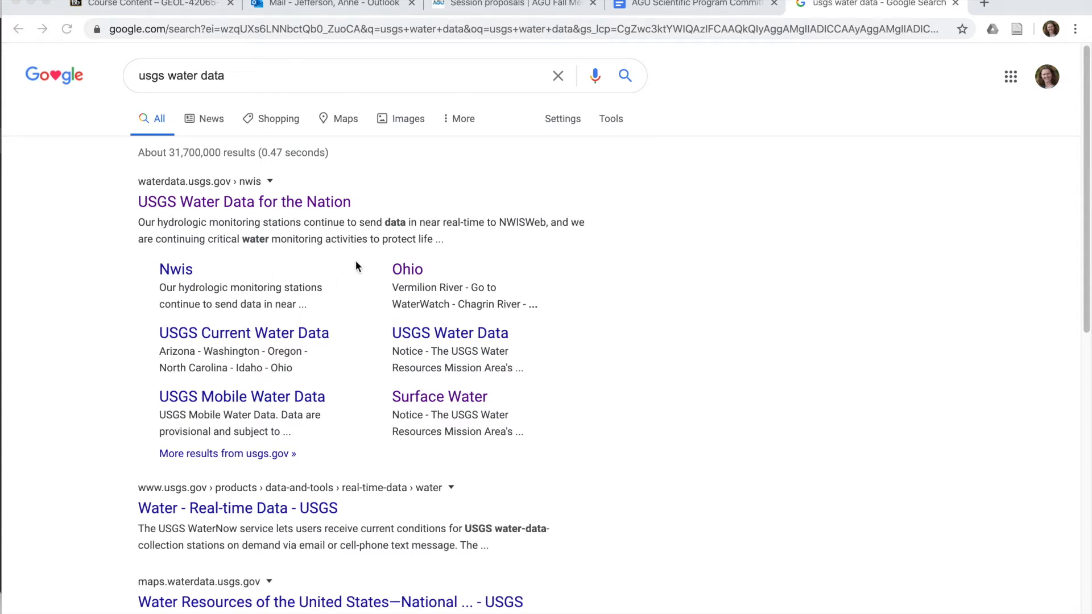
{"action": "mouse_move", "coordinate": [422, 167]}
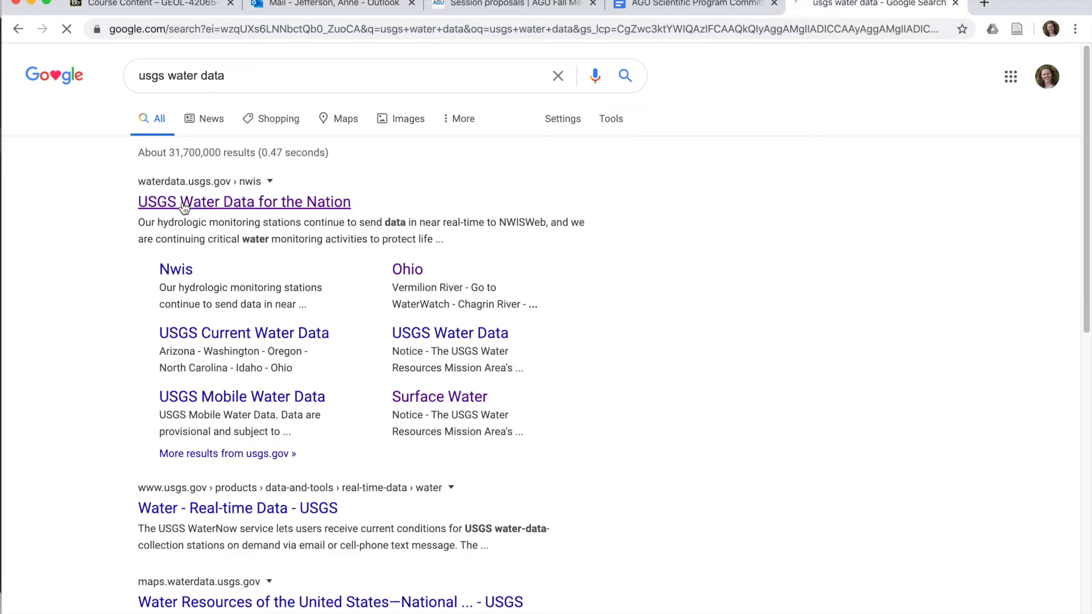
Open the USGS Water Data for the Nation home page and expand its Geographic Area list
{"action": "left_click", "coordinate": [244, 202]}
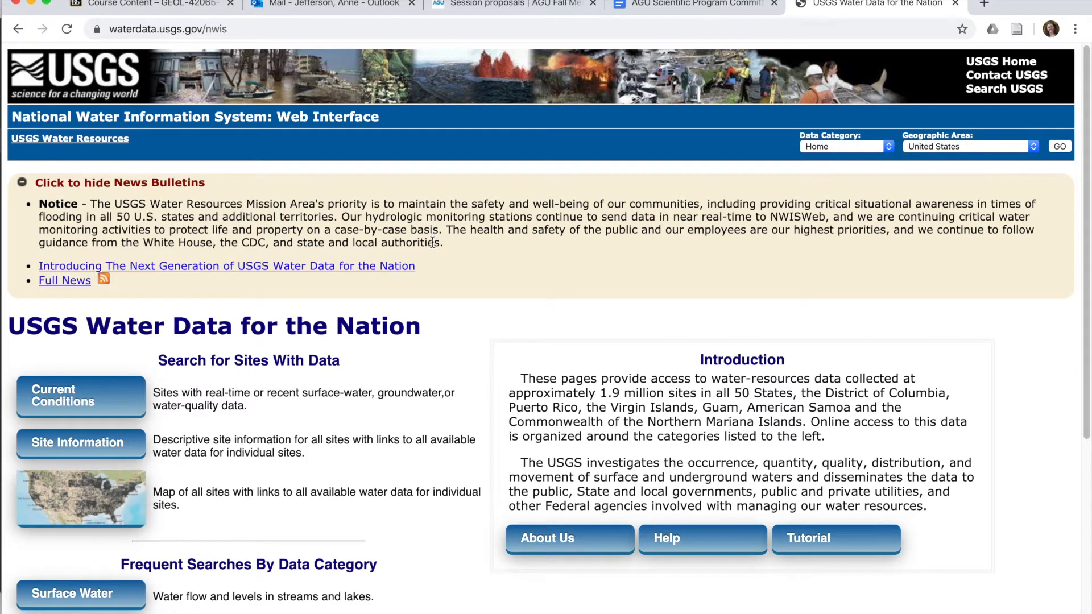
{"action": "mouse_move", "coordinate": [427, 257]}
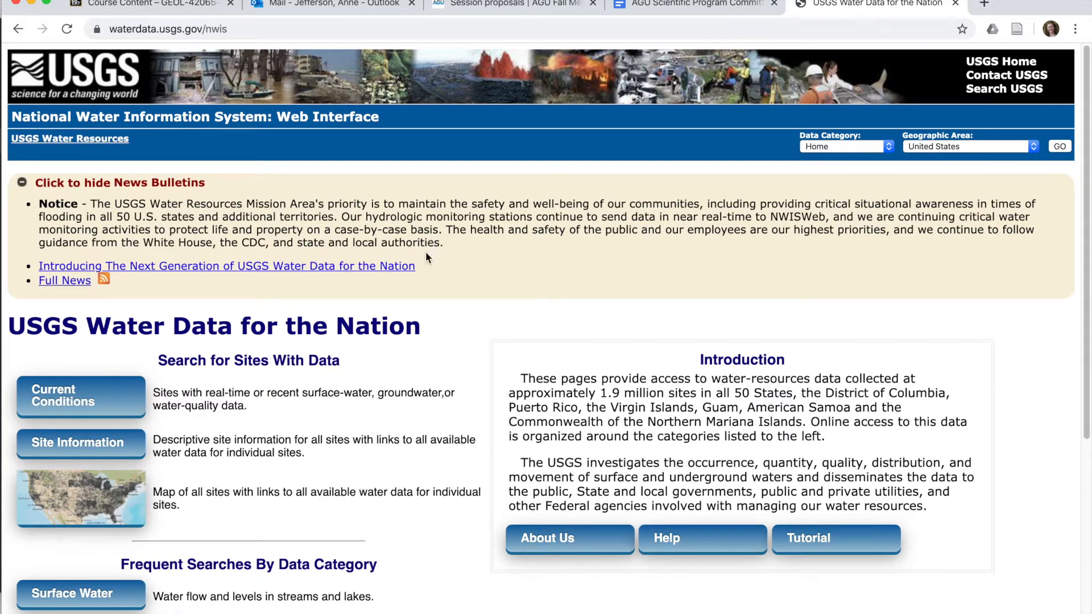
{"action": "mouse_move", "coordinate": [457, 242]}
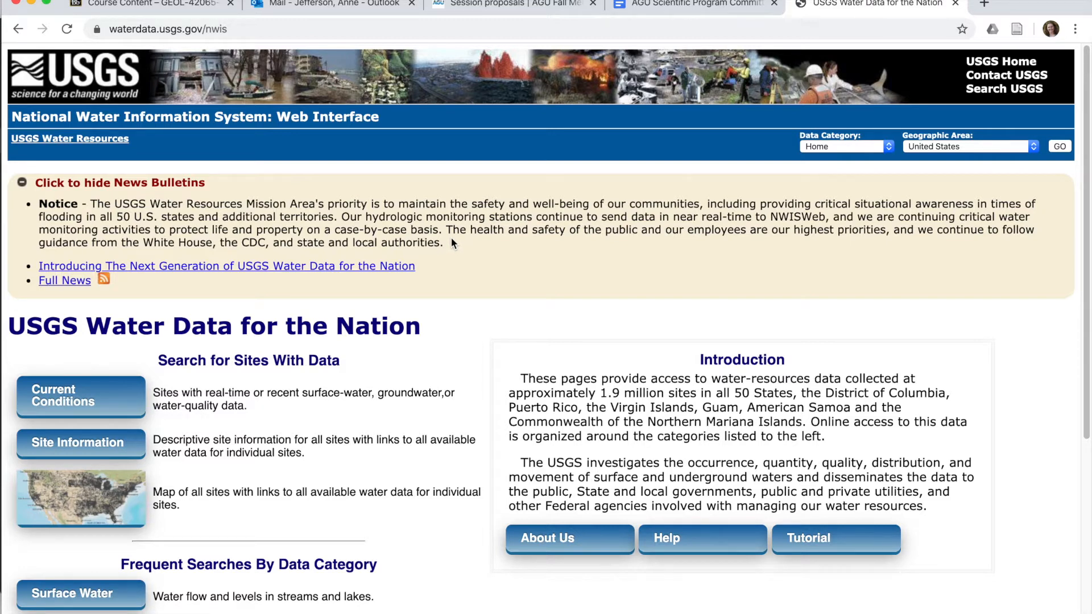
{"action": "left_click", "coordinate": [968, 147]}
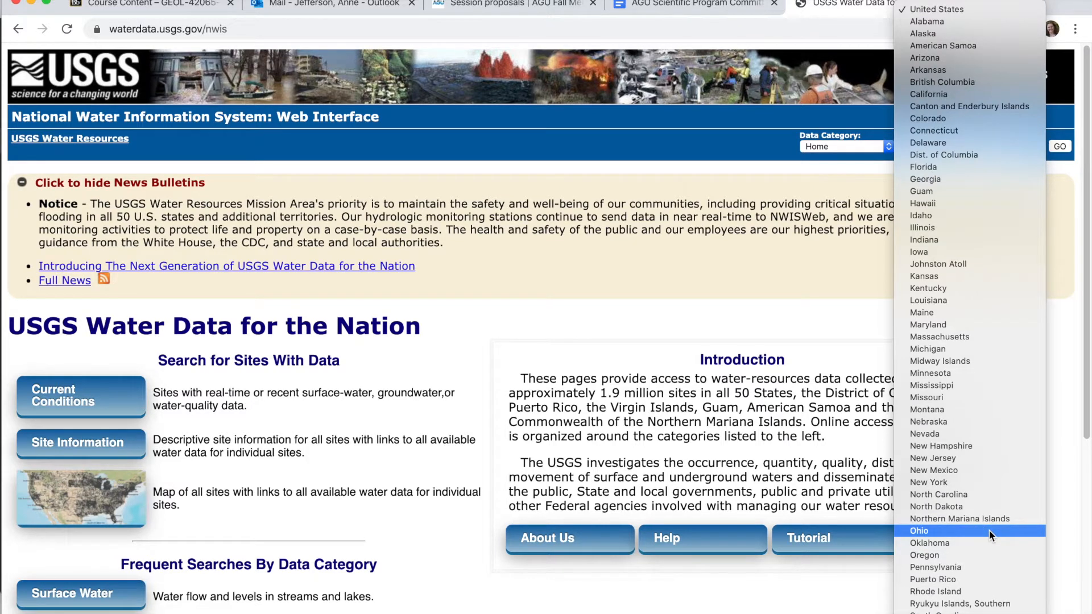
Choose Ohio as the geographic area and load the USGS Water Data for Ohio page
{"action": "left_click", "coordinate": [919, 530]}
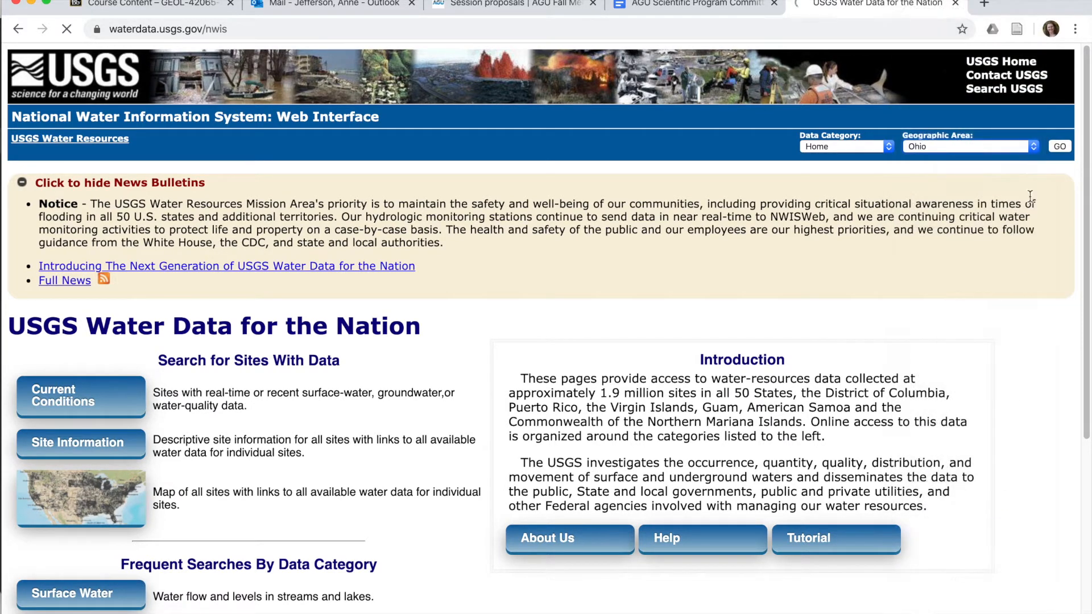
{"action": "left_click", "coordinate": [1059, 146]}
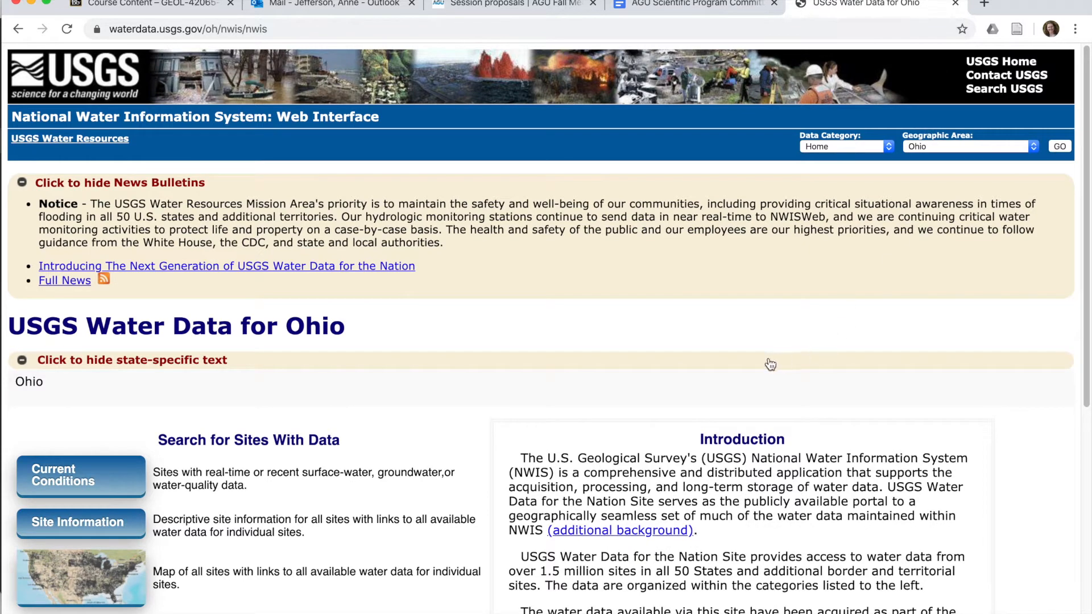
{"action": "scroll", "scroll_direction": "down", "scroll_amount": 3}
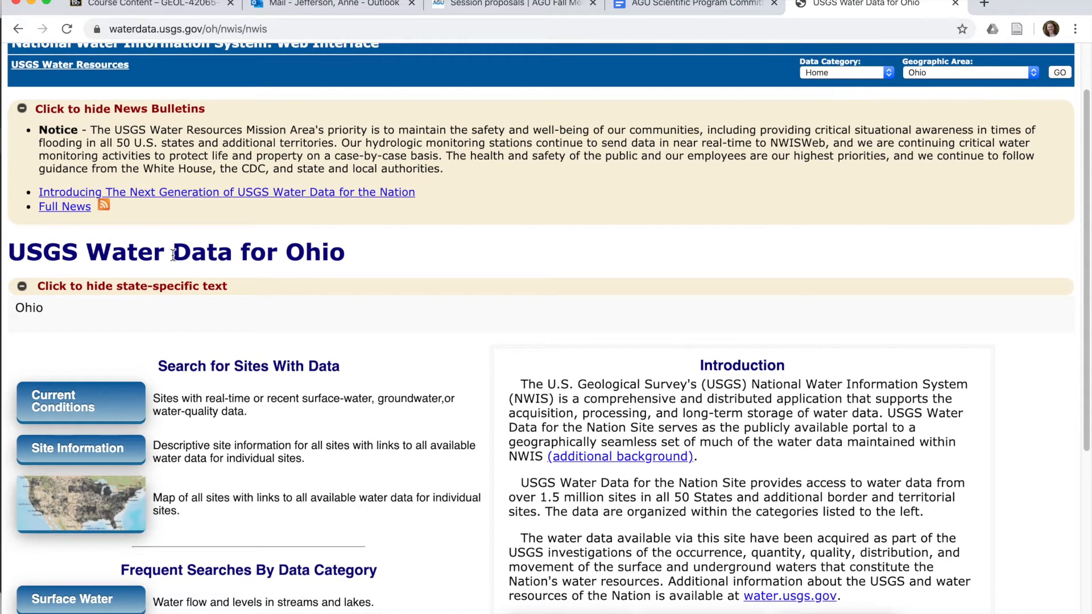
{"action": "mouse_move", "coordinate": [80, 401]}
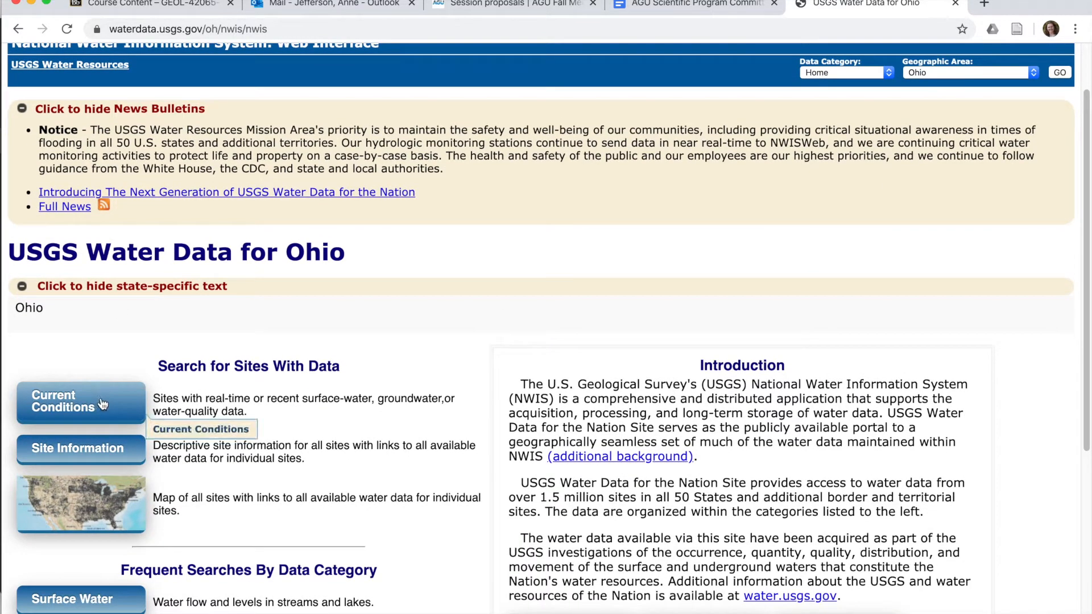
{"action": "mouse_move", "coordinate": [114, 418]}
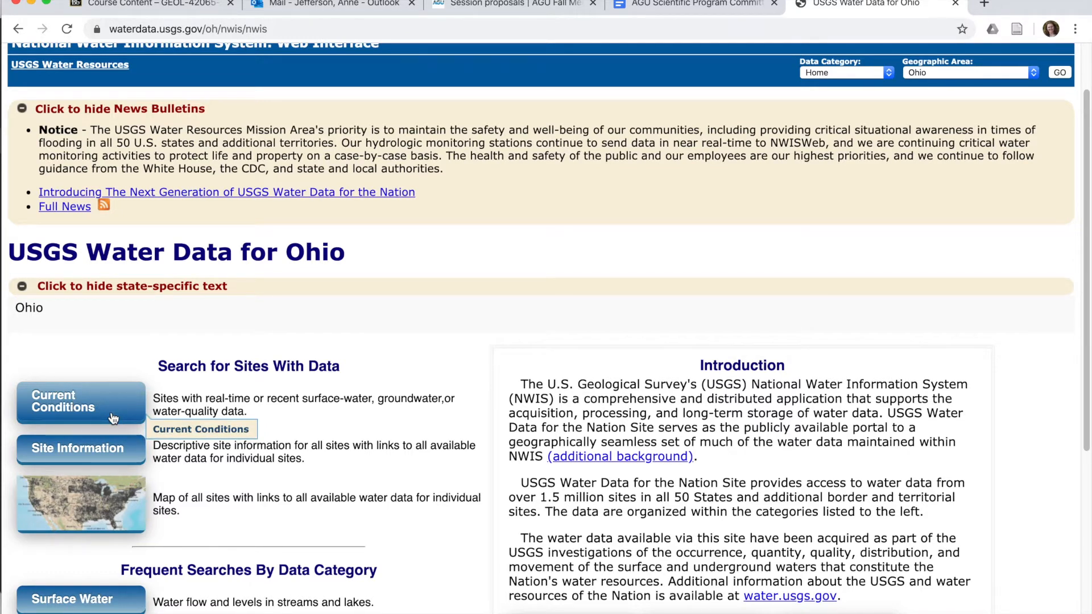
Open Ohio's Current Conditions page and view the streamflow map and Current Conditions Tables
{"action": "left_click", "coordinate": [80, 401]}
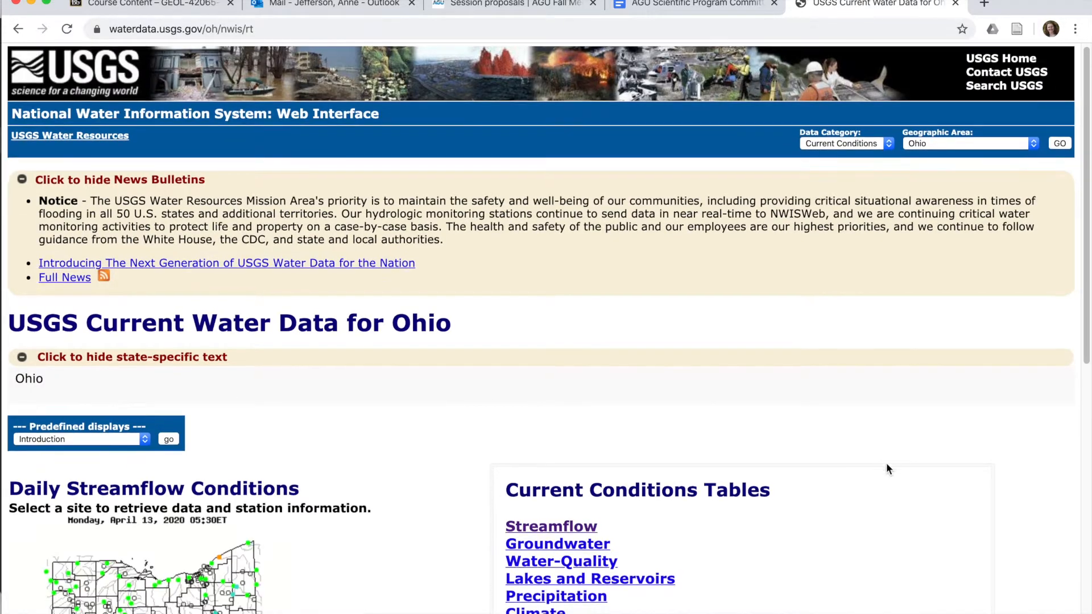
{"action": "scroll", "scroll_direction": "down", "scroll_amount": 3}
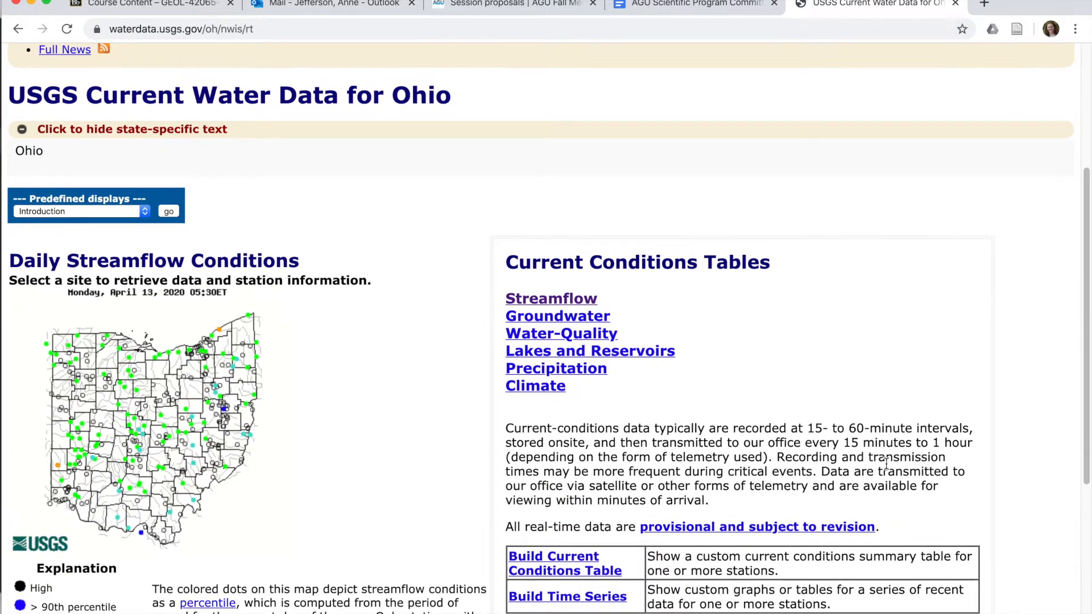
{"action": "scroll", "scroll_direction": "down", "scroll_amount": 3}
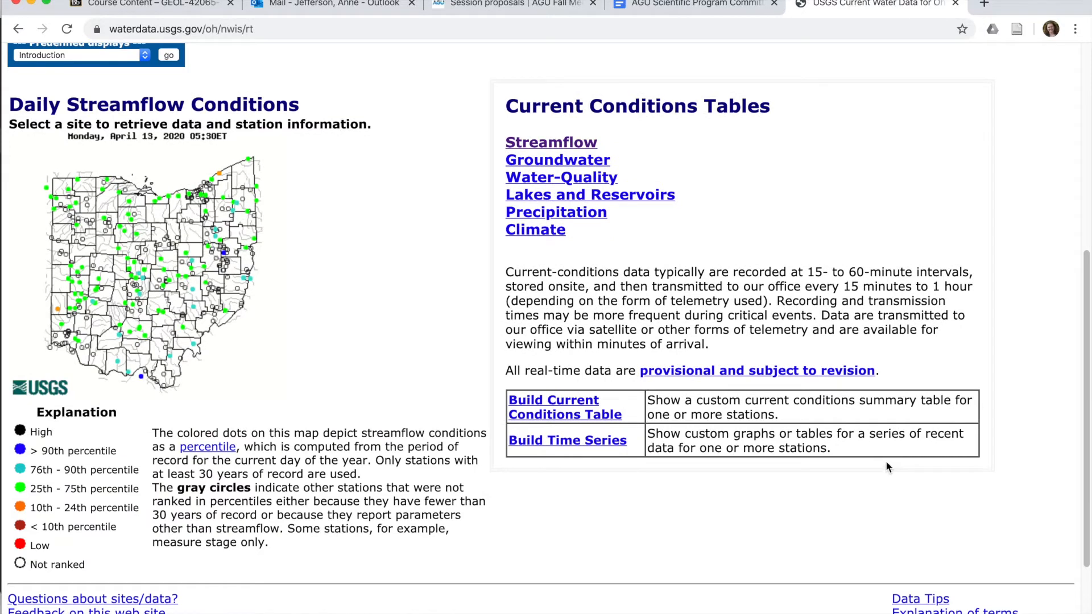
{"action": "mouse_move", "coordinate": [856, 471]}
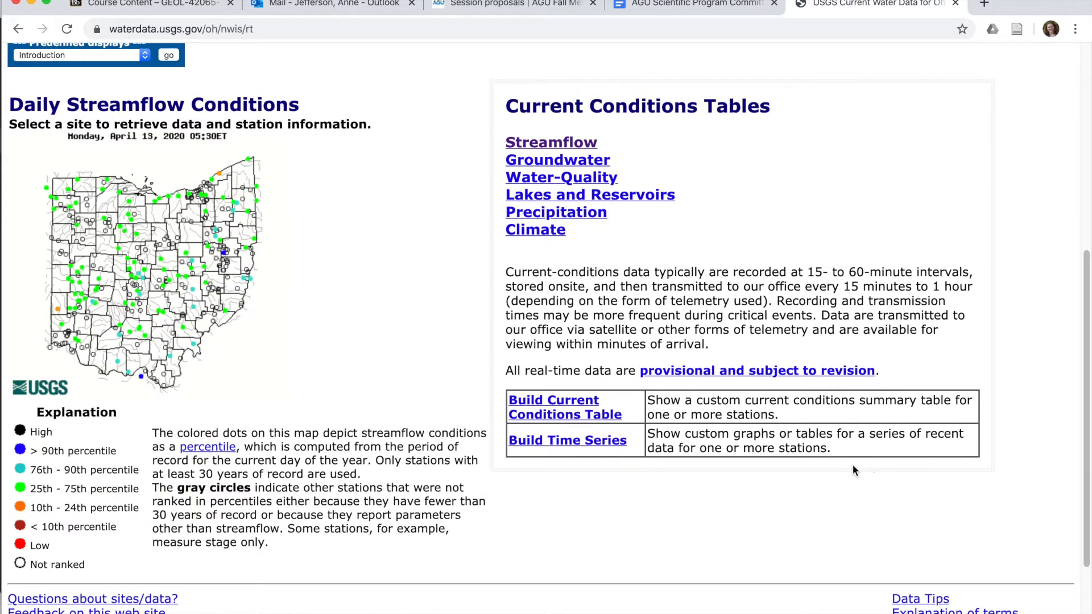
{"action": "mouse_move", "coordinate": [804, 479]}
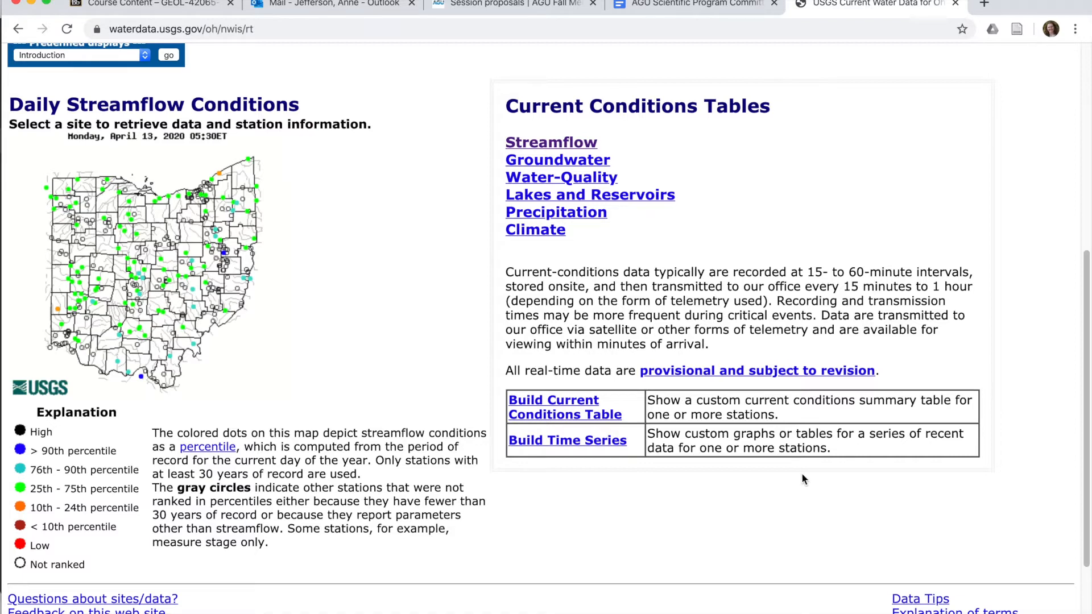
{"action": "mouse_move", "coordinate": [463, 533]}
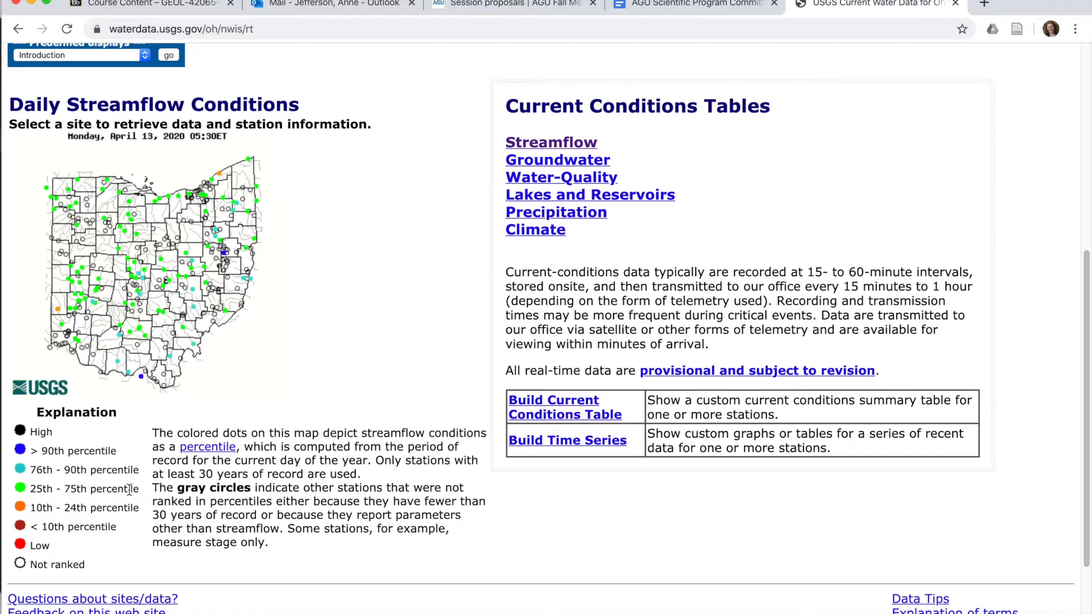
{"action": "mouse_move", "coordinate": [232, 209]}
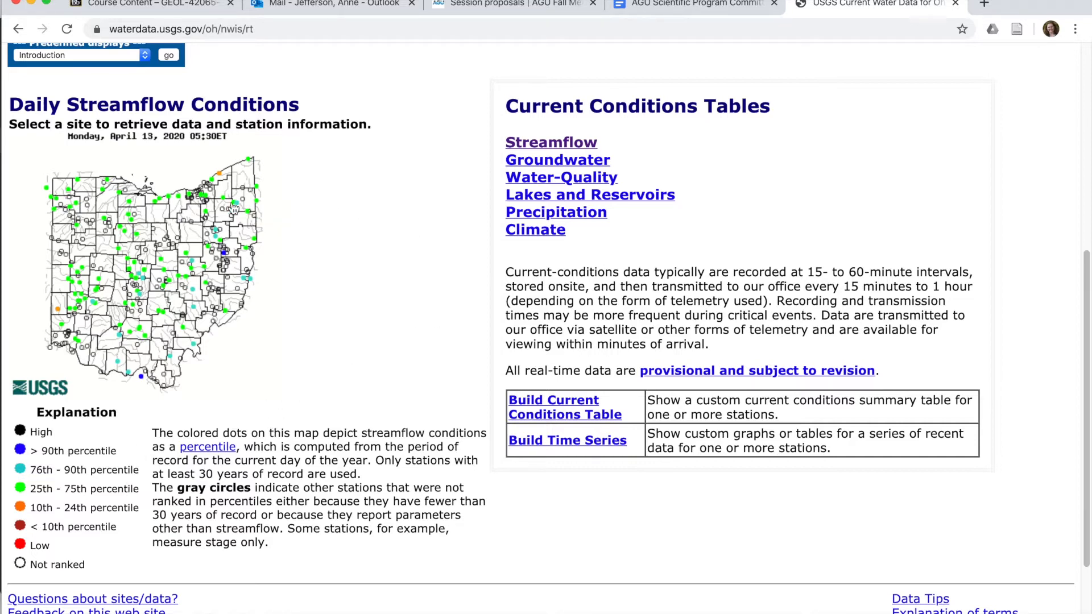
{"action": "mouse_move", "coordinate": [172, 235]}
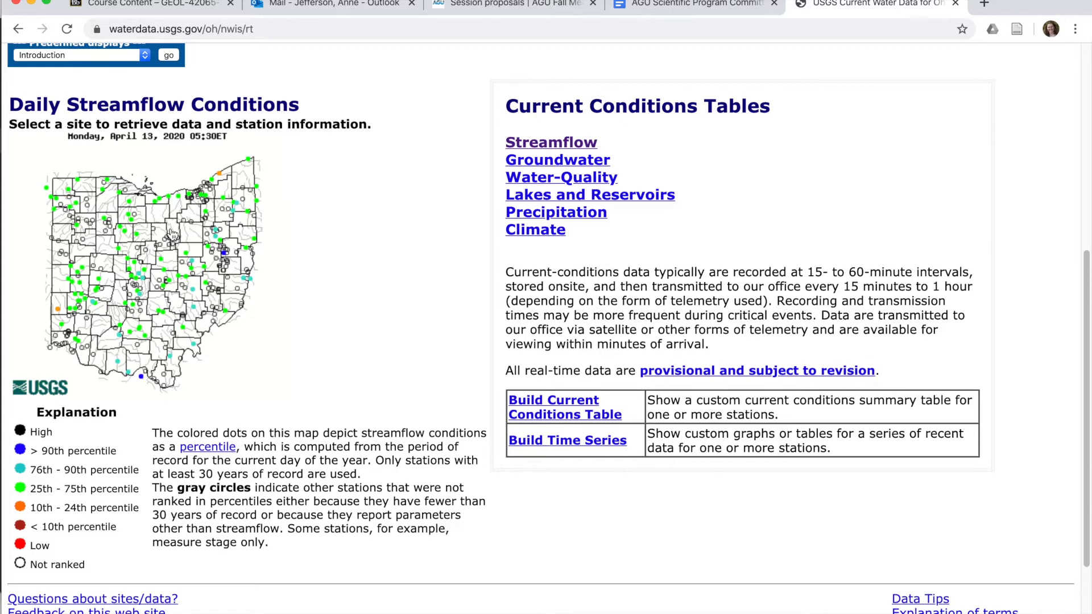
{"action": "mouse_move", "coordinate": [205, 205]}
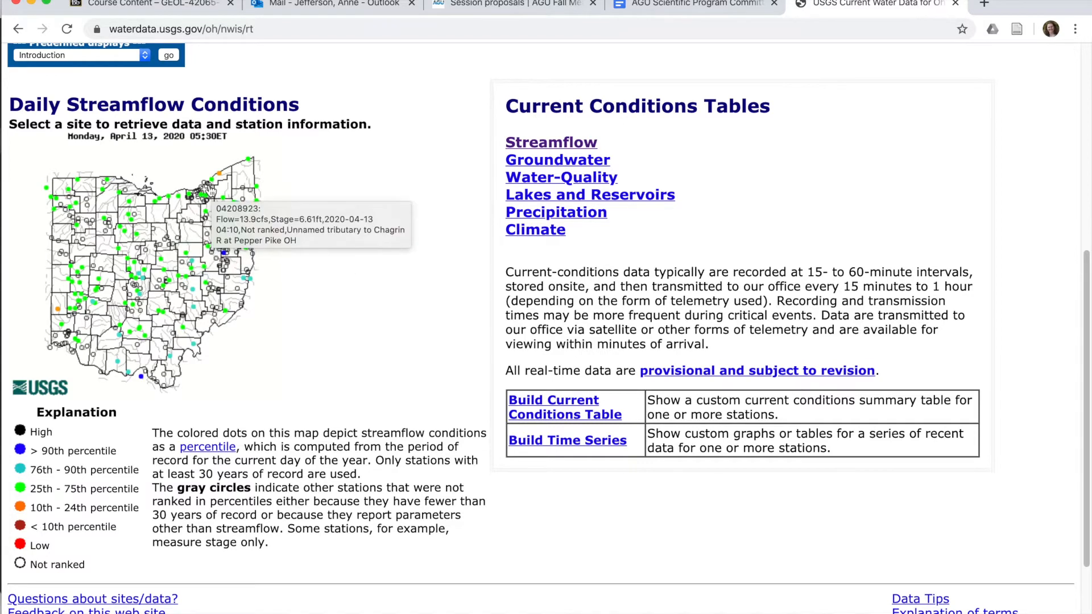
{"action": "mouse_move", "coordinate": [435, 218]}
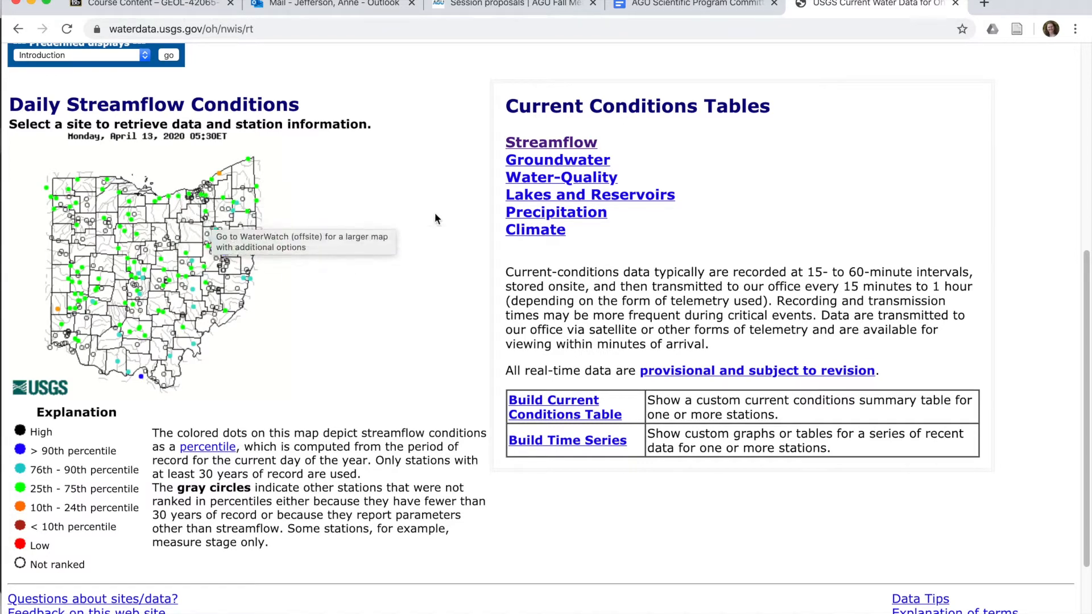
{"action": "mouse_move", "coordinate": [436, 214]}
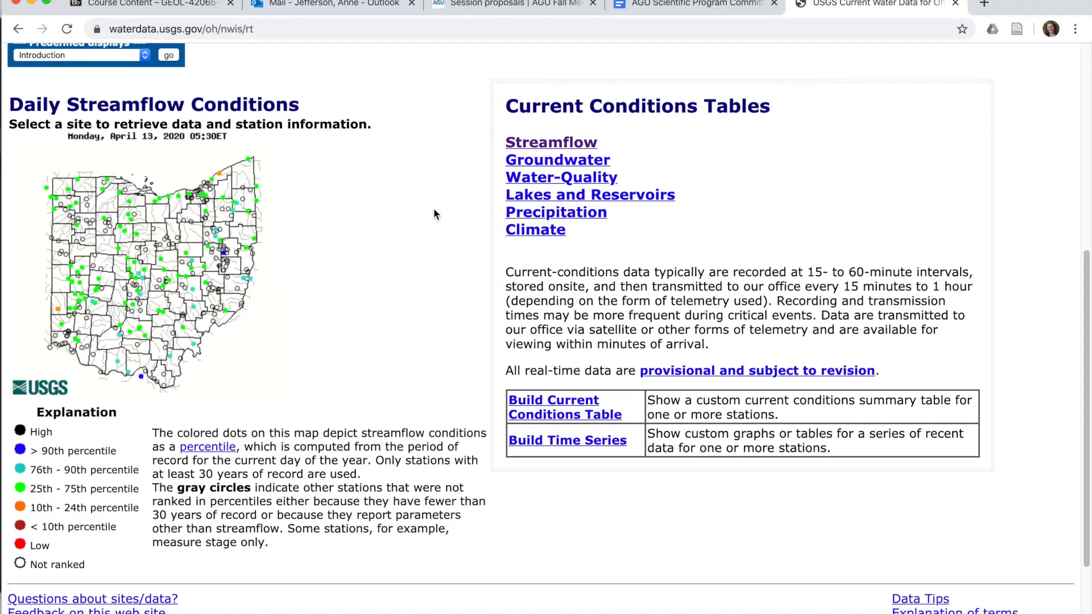
{"action": "mouse_move", "coordinate": [571, 147]}
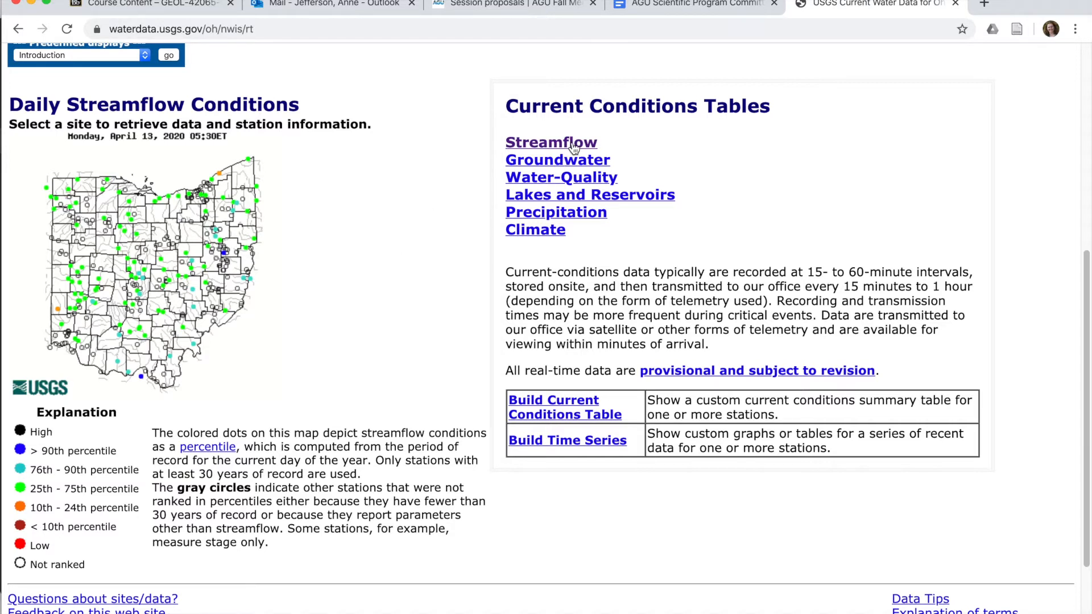
{"action": "left_click", "coordinate": [551, 142]}
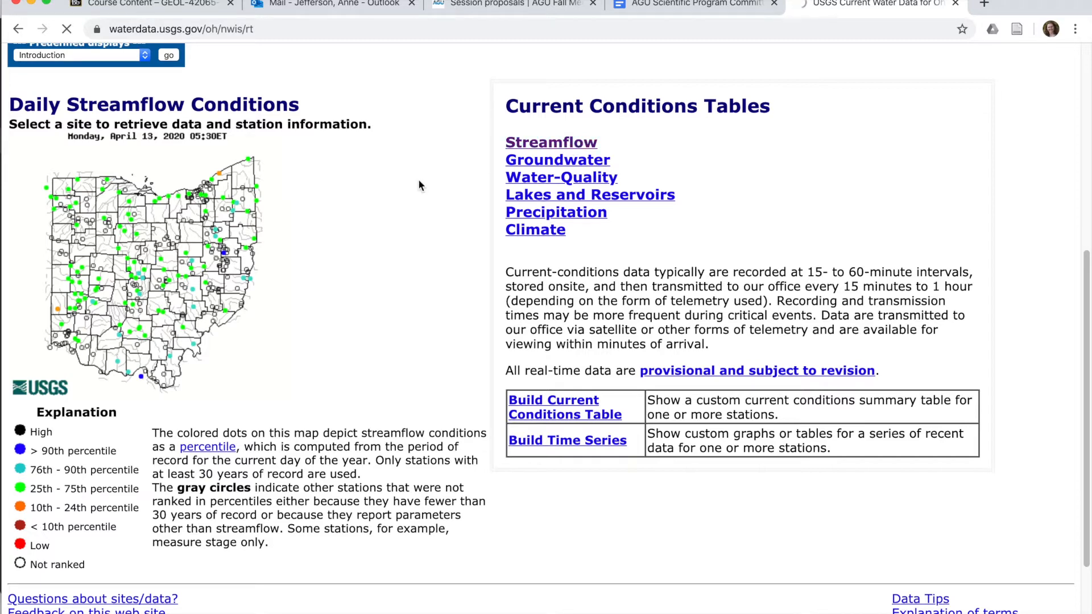
{"action": "left_click", "coordinate": [550, 142]}
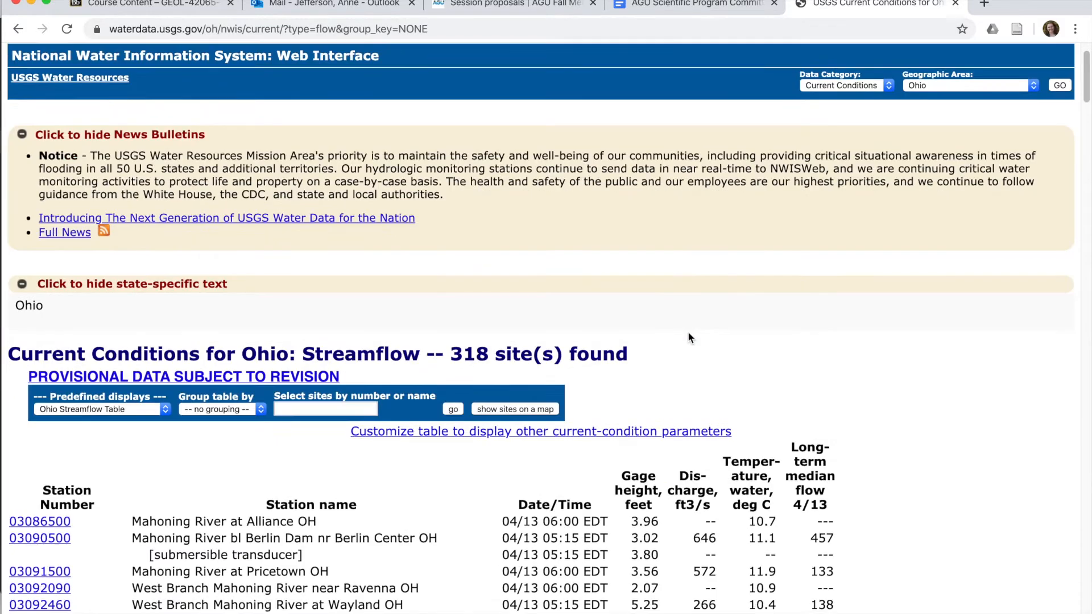
{"action": "scroll", "scroll_direction": "down", "scroll_amount": 3}
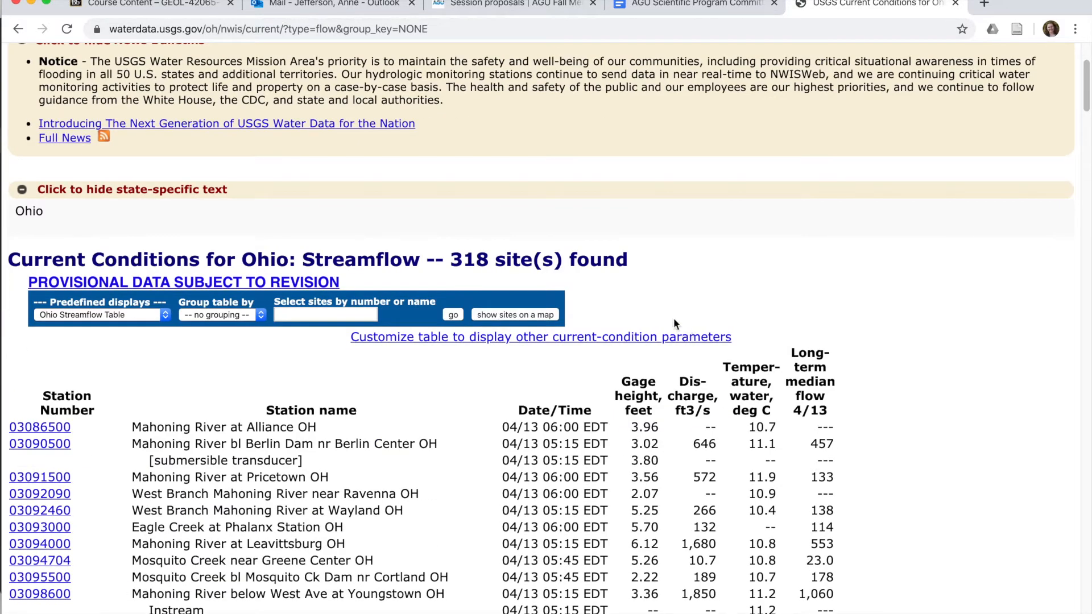
{"action": "mouse_move", "coordinate": [538, 277]}
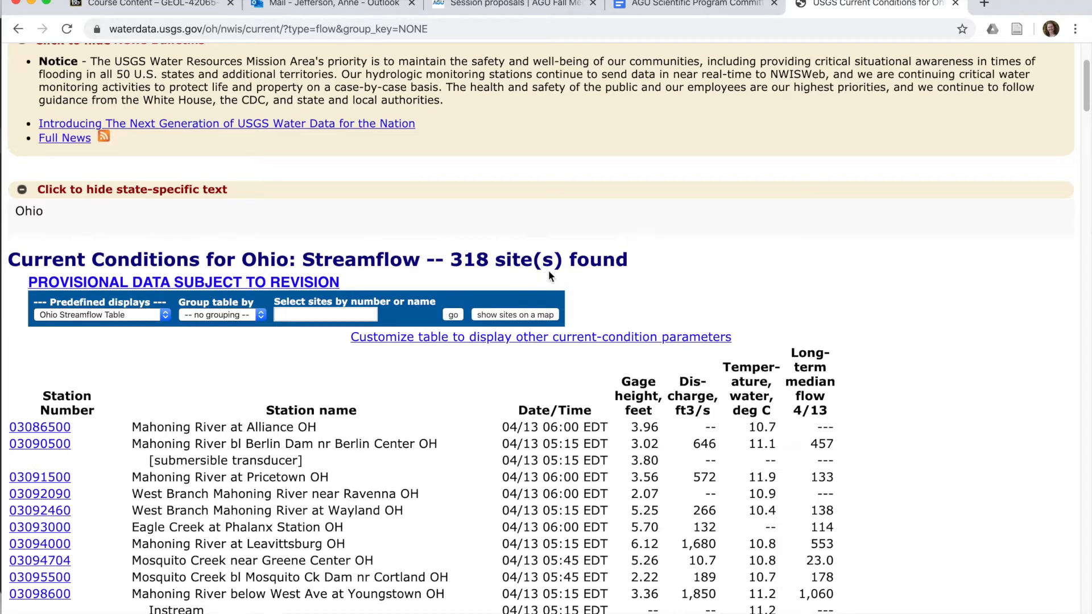
{"action": "mouse_move", "coordinate": [293, 516]}
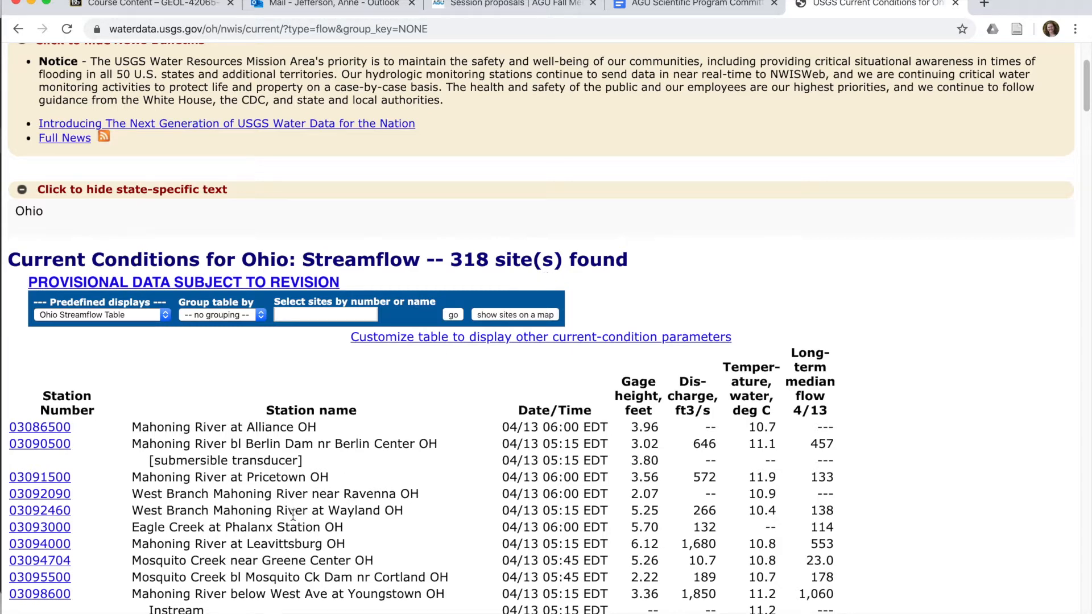
{"action": "mouse_move", "coordinate": [32, 459]}
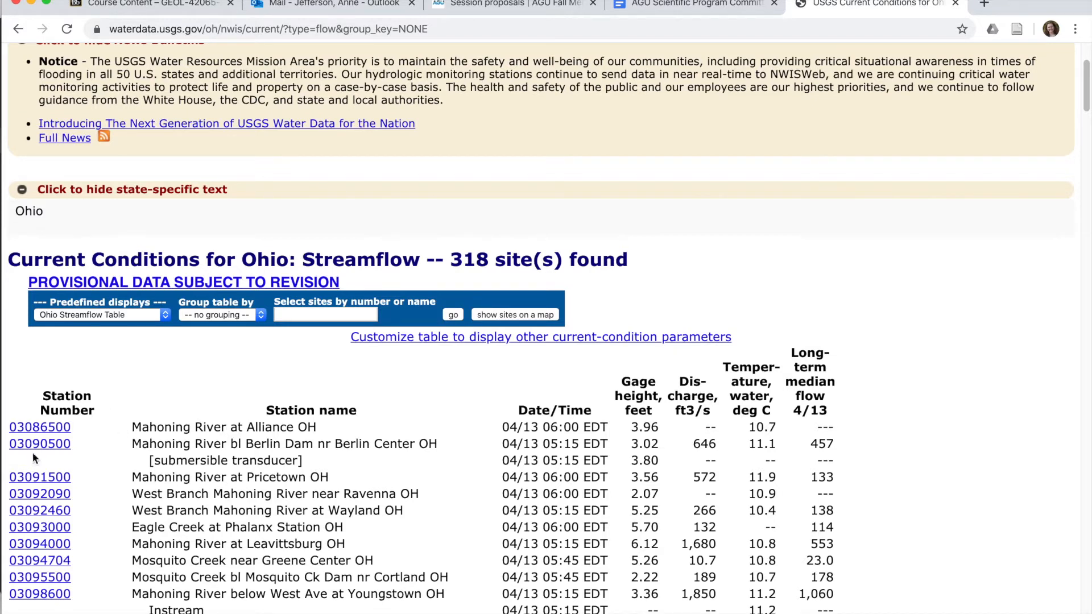
{"action": "mouse_move", "coordinate": [467, 587]}
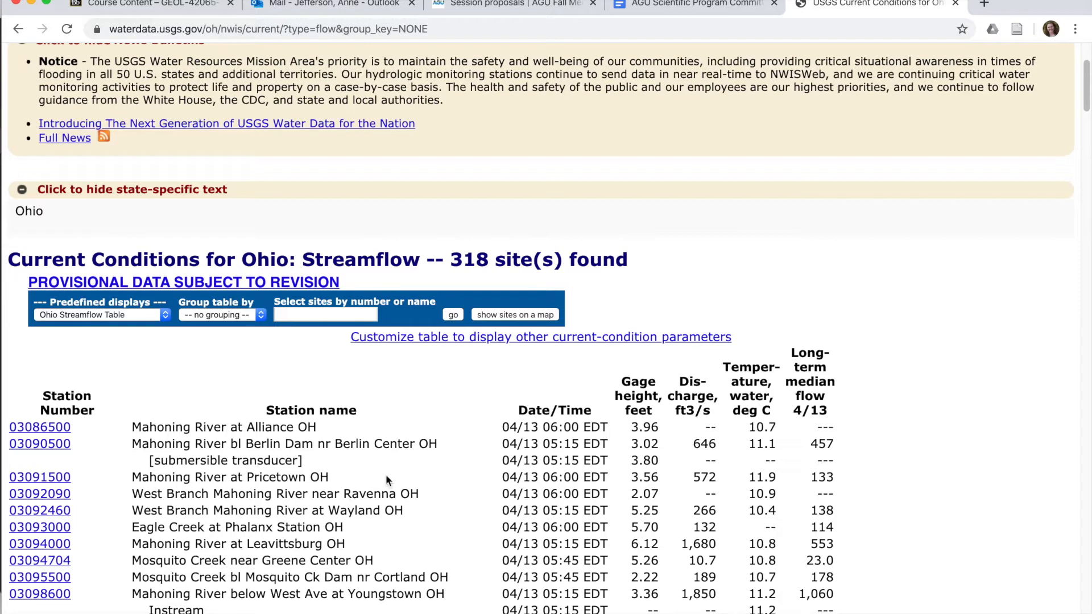
{"action": "mouse_move", "coordinate": [263, 324]}
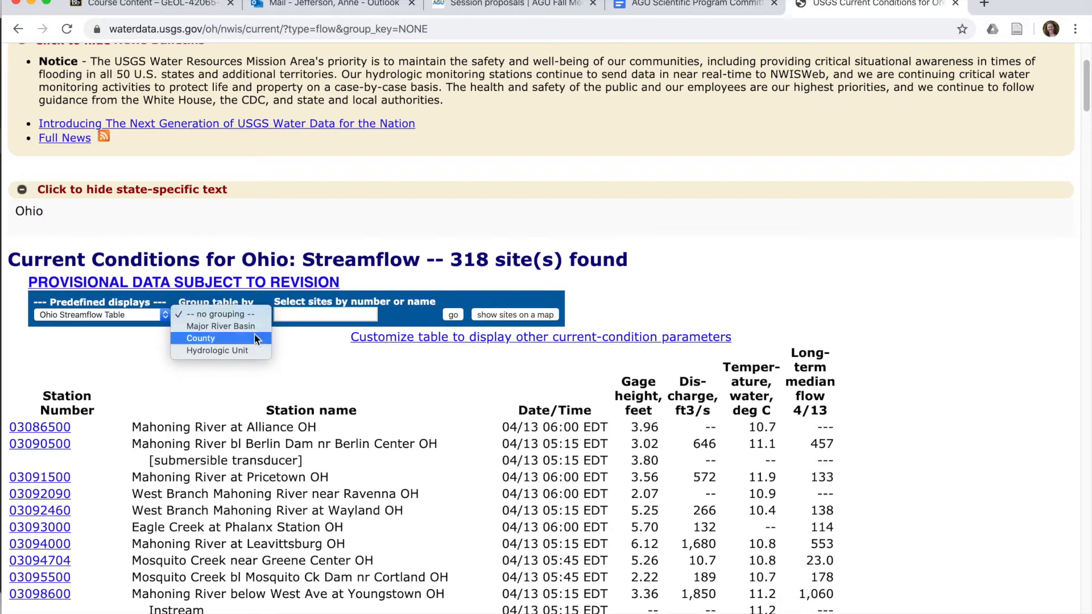
{"action": "mouse_move", "coordinate": [220, 326]}
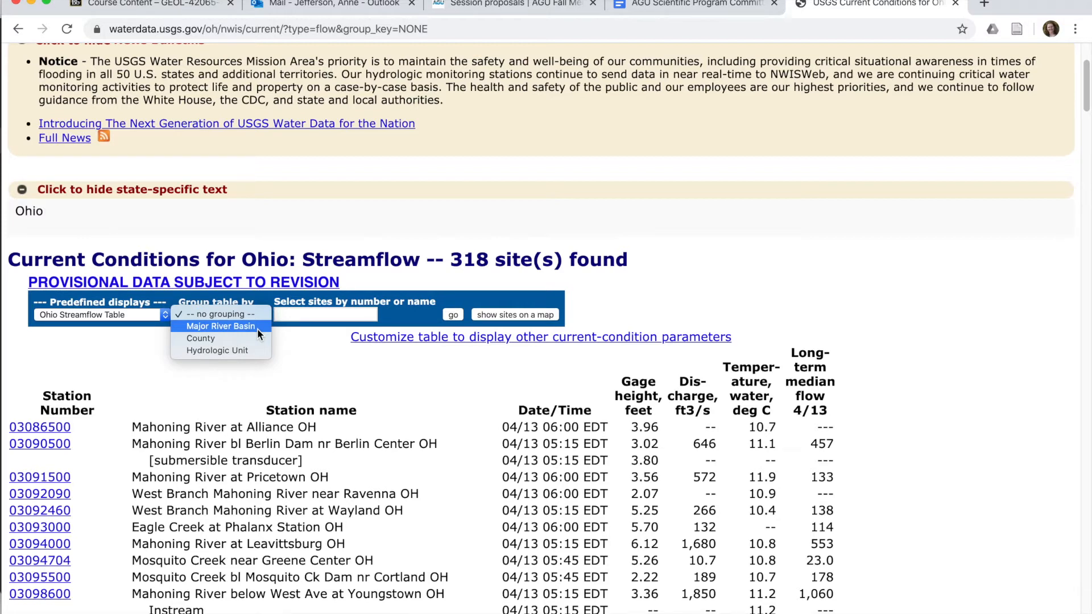
{"action": "mouse_move", "coordinate": [216, 337]}
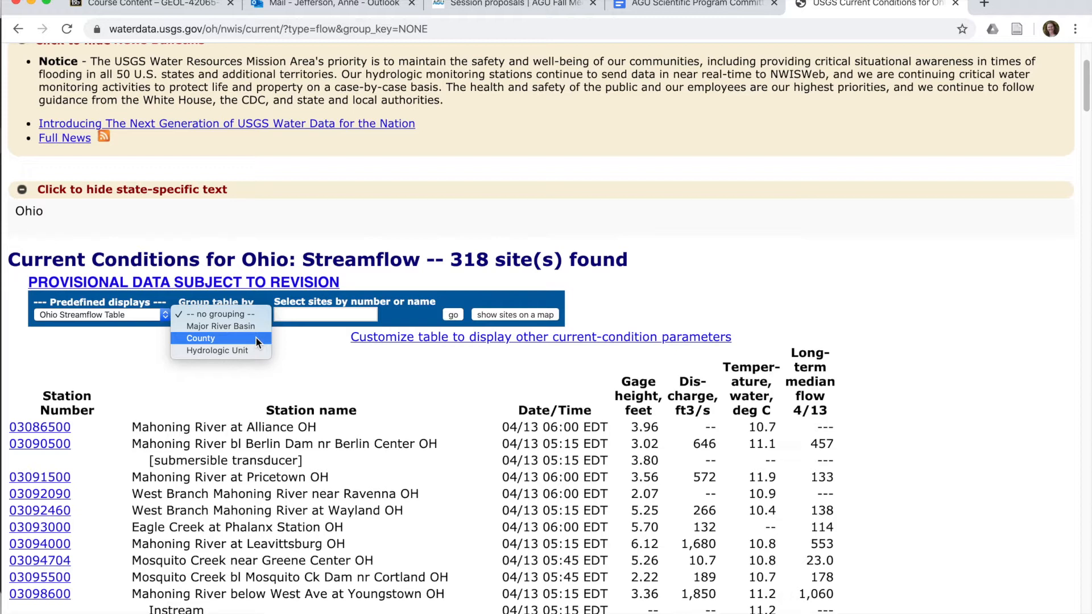
{"action": "mouse_move", "coordinate": [217, 350]}
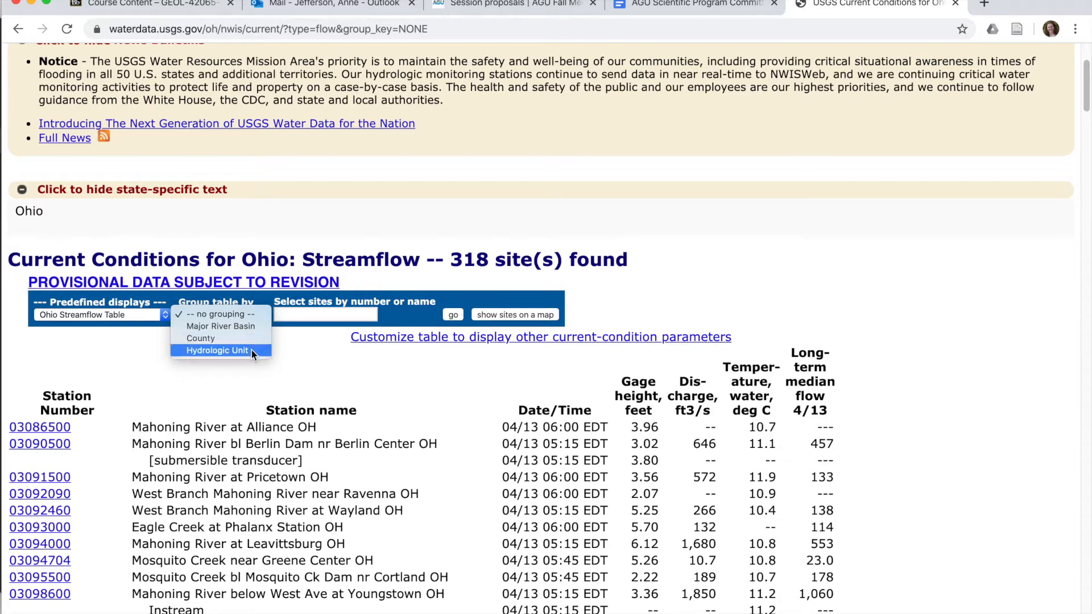
Set 'Group table by' to Hydrologic Unit and apply it to the 318-site table
{"action": "left_click", "coordinate": [219, 350]}
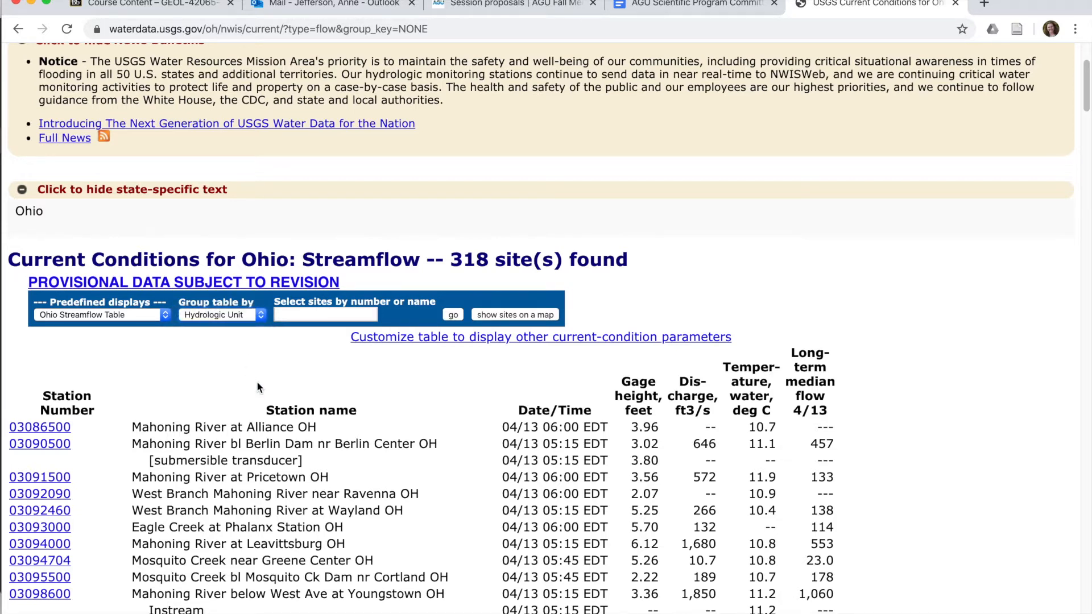
{"action": "mouse_move", "coordinate": [372, 336]}
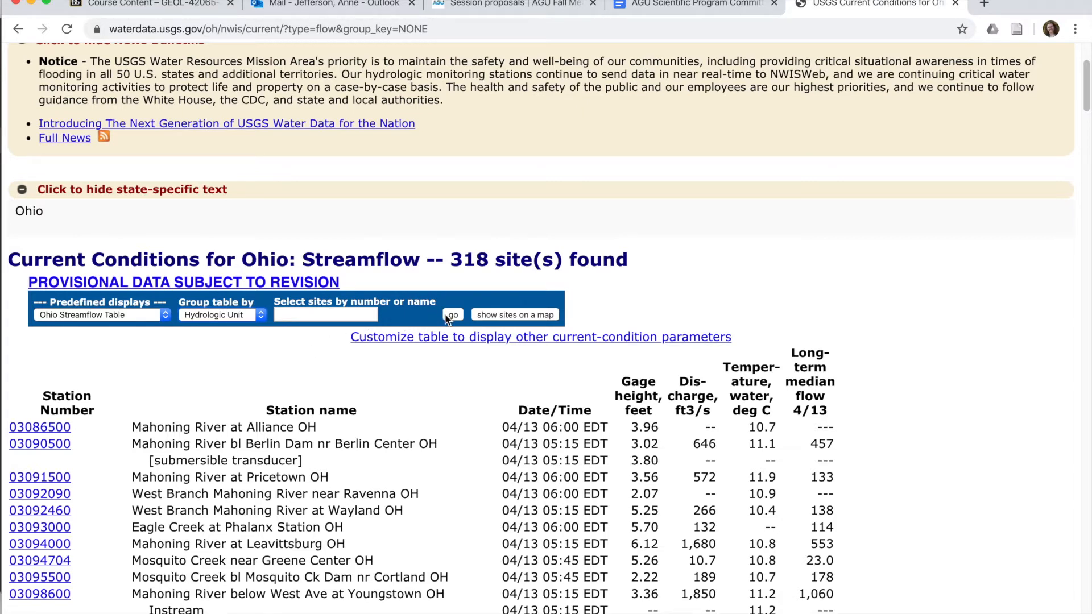
{"action": "left_click", "coordinate": [453, 314]}
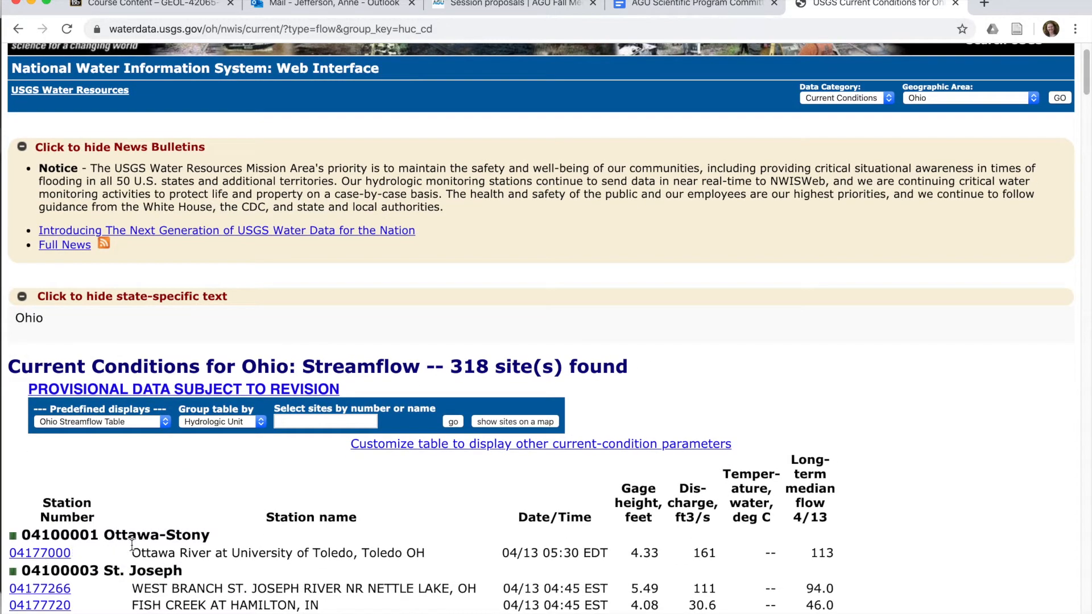
{"action": "mouse_move", "coordinate": [230, 543]}
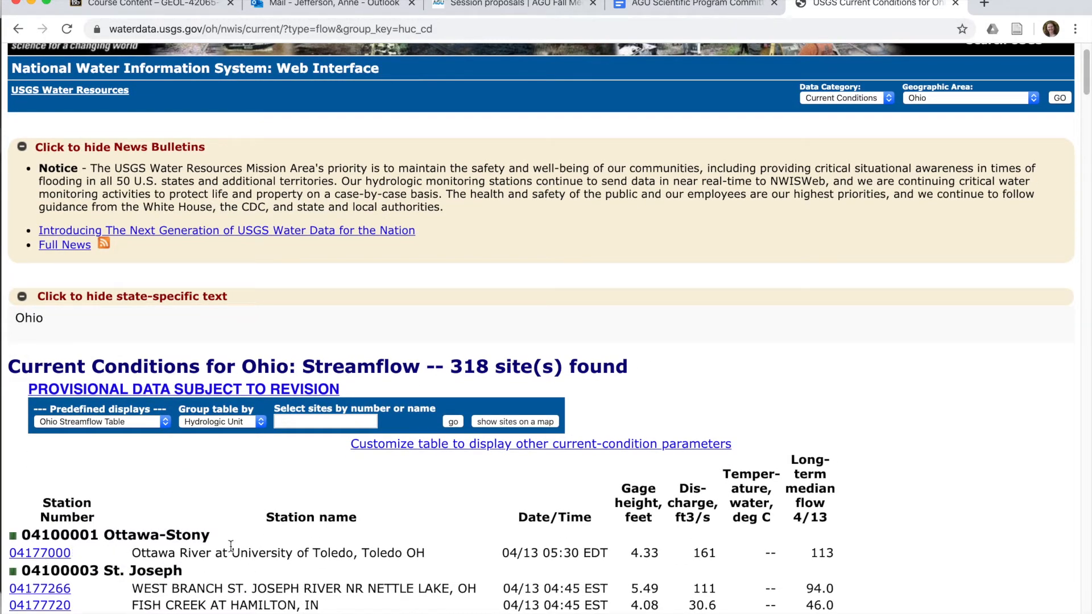
Scroll the grouped table to the 04110002 Cuyahoga section to locate Cuyahoga River at Jaite OH
{"action": "scroll", "scroll_direction": "down", "scroll_amount": 3}
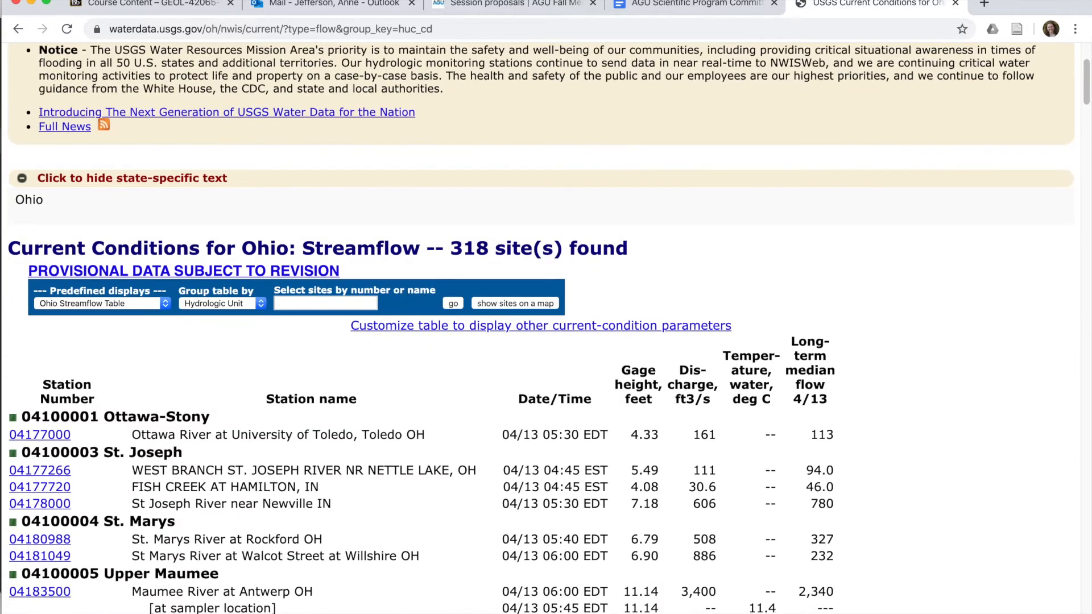
{"action": "scroll", "scroll_direction": "down", "scroll_amount": 3}
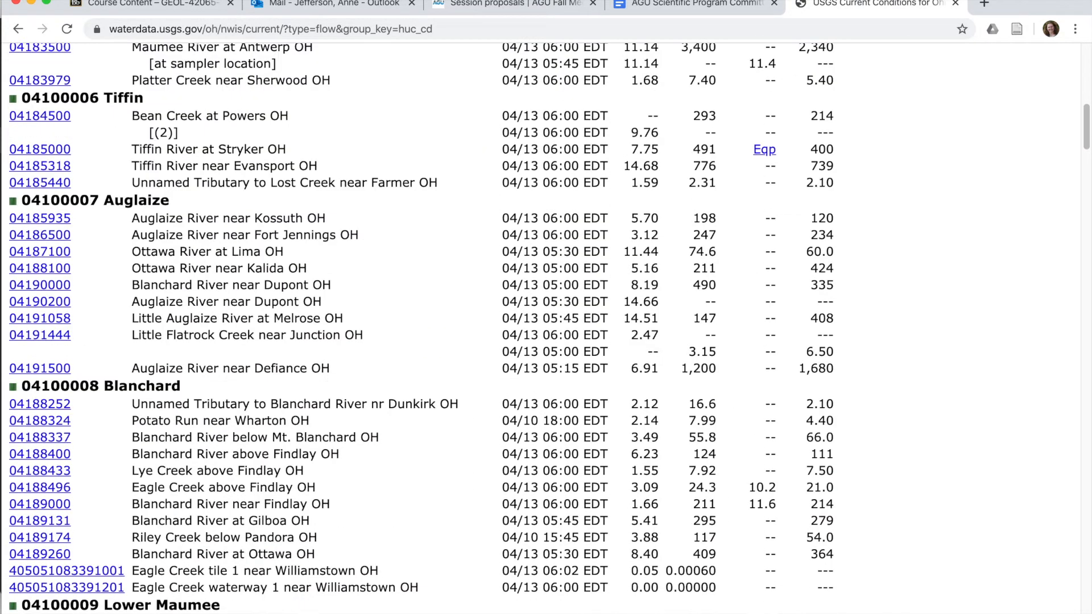
{"action": "scroll", "scroll_direction": "down", "scroll_amount": 3}
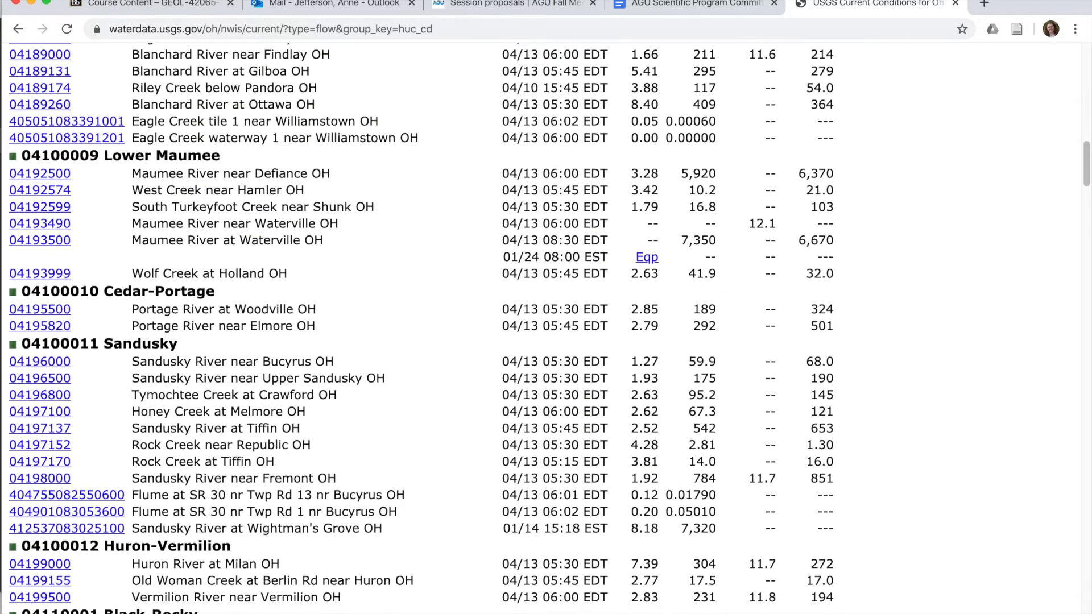
{"action": "scroll", "scroll_direction": "down", "scroll_amount": 3}
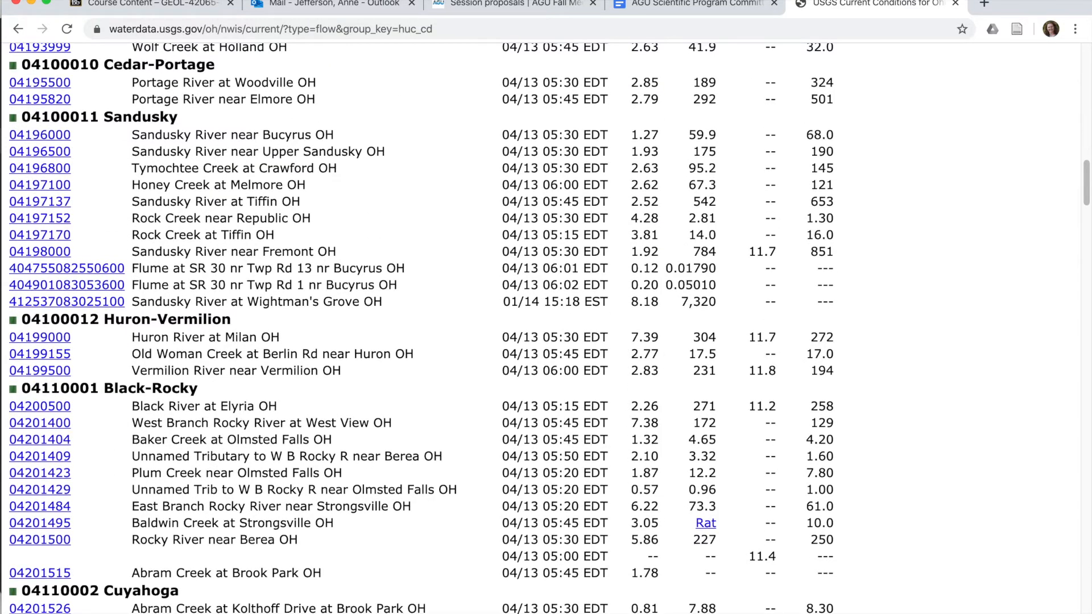
{"action": "scroll", "scroll_direction": "down", "scroll_amount": 3}
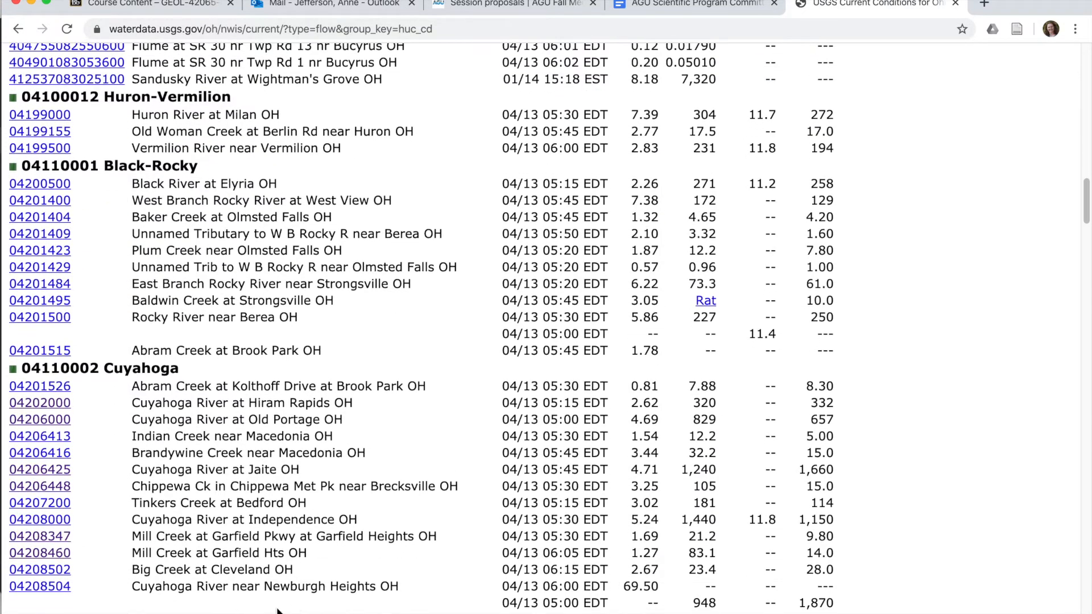
{"action": "mouse_move", "coordinate": [212, 369]}
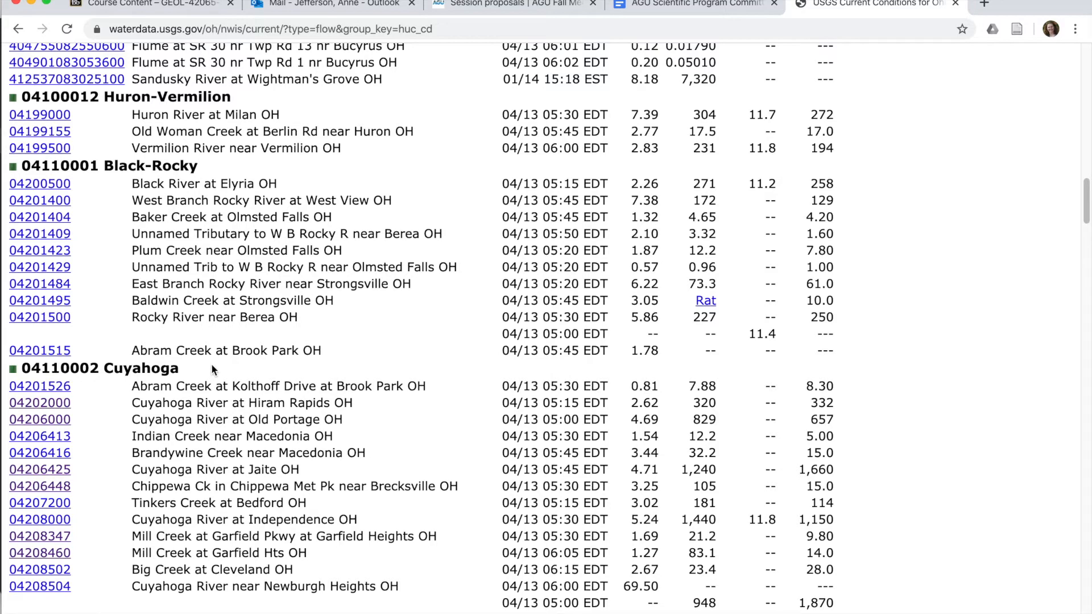
{"action": "scroll", "scroll_direction": "down", "scroll_amount": 3}
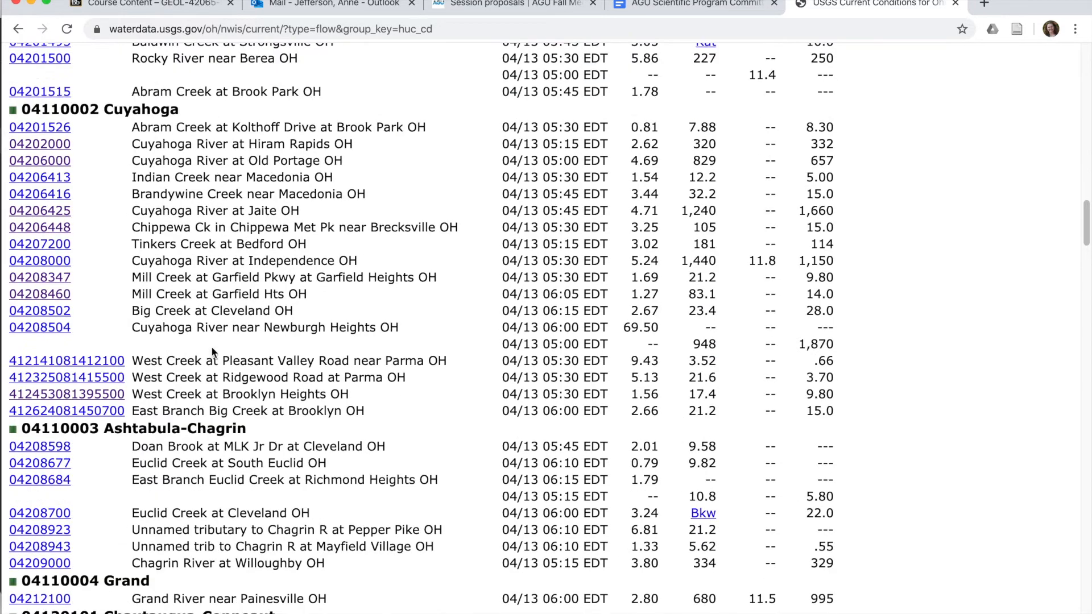
{"action": "mouse_move", "coordinate": [204, 385]}
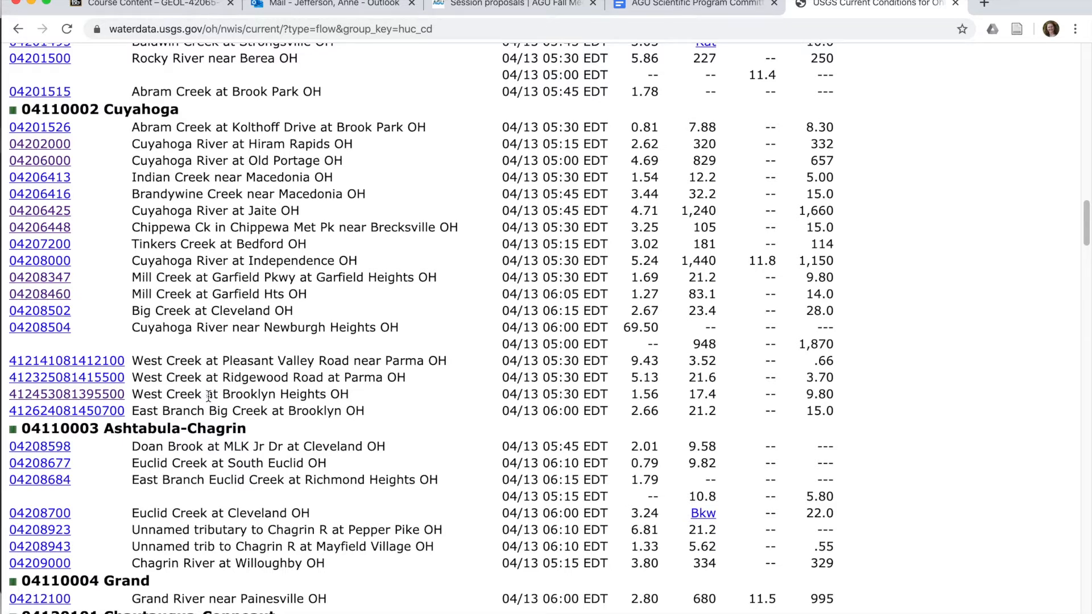
{"action": "mouse_move", "coordinate": [322, 222]}
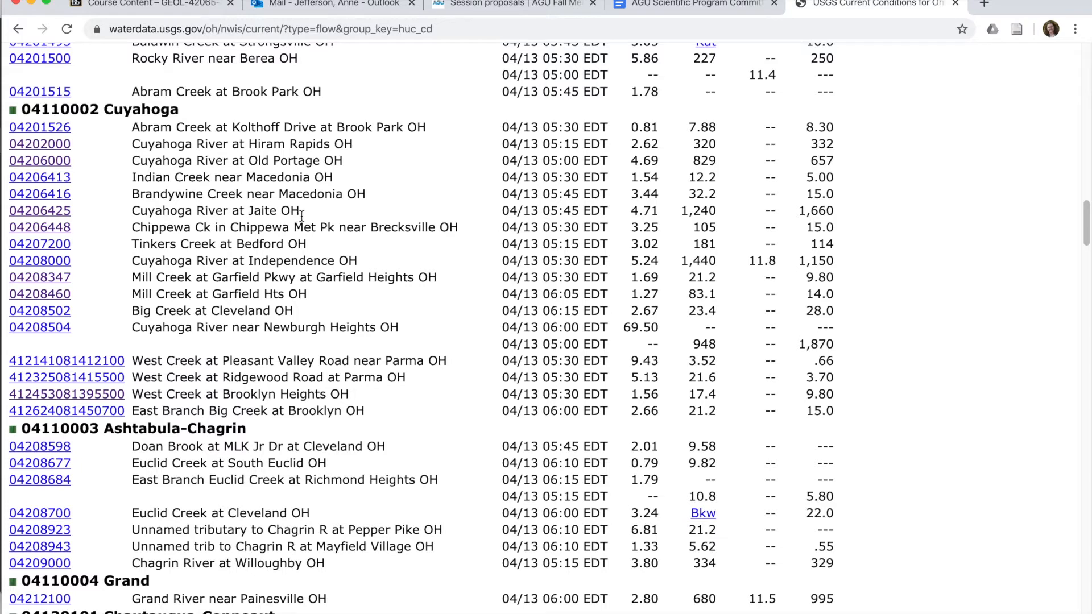
{"action": "mouse_move", "coordinate": [318, 221]}
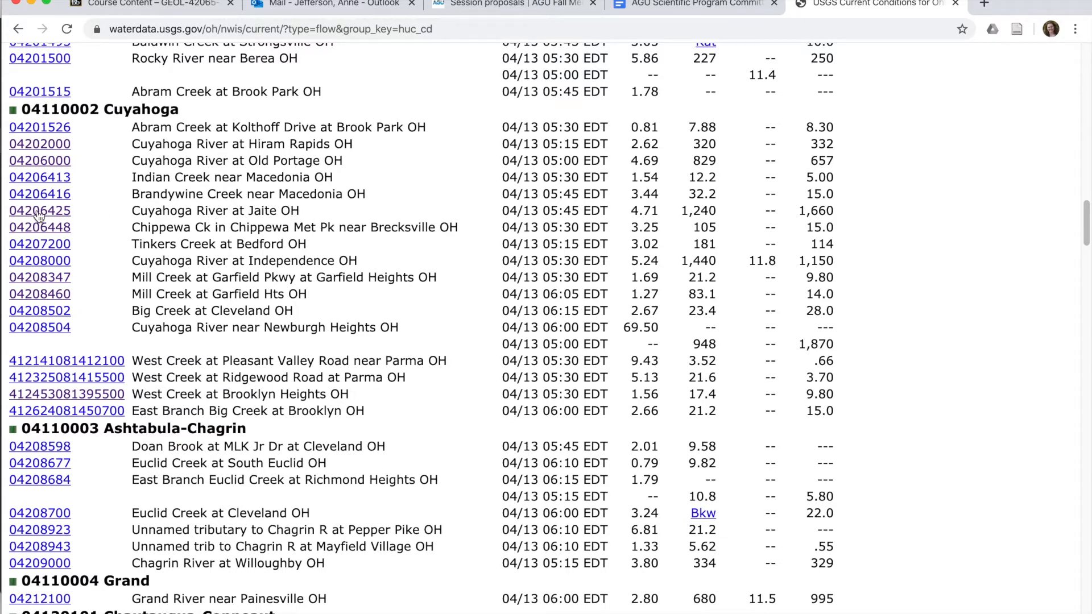
Return to the national Water Data for the Nation home page to choose a state
{"action": "left_click", "coordinate": [39, 210]}
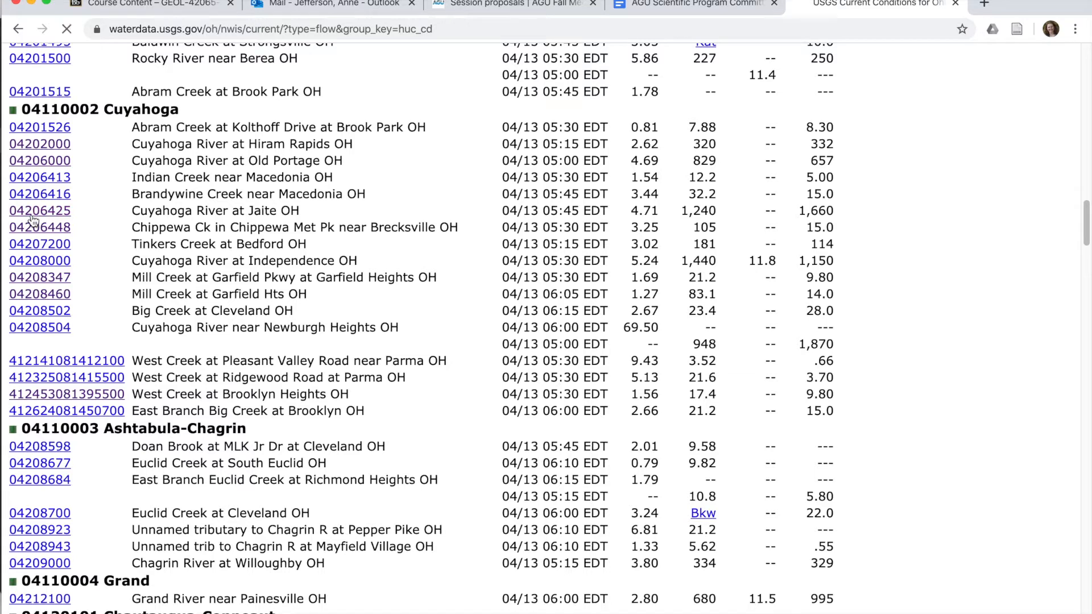
{"action": "left_click", "coordinate": [40, 211]}
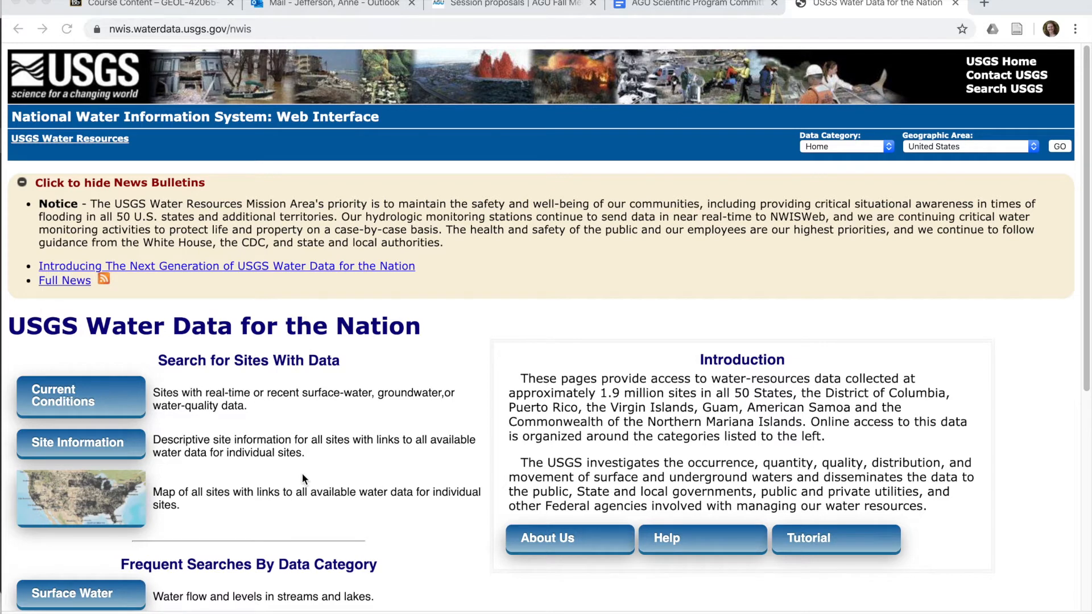
{"action": "mouse_move", "coordinate": [259, 456]}
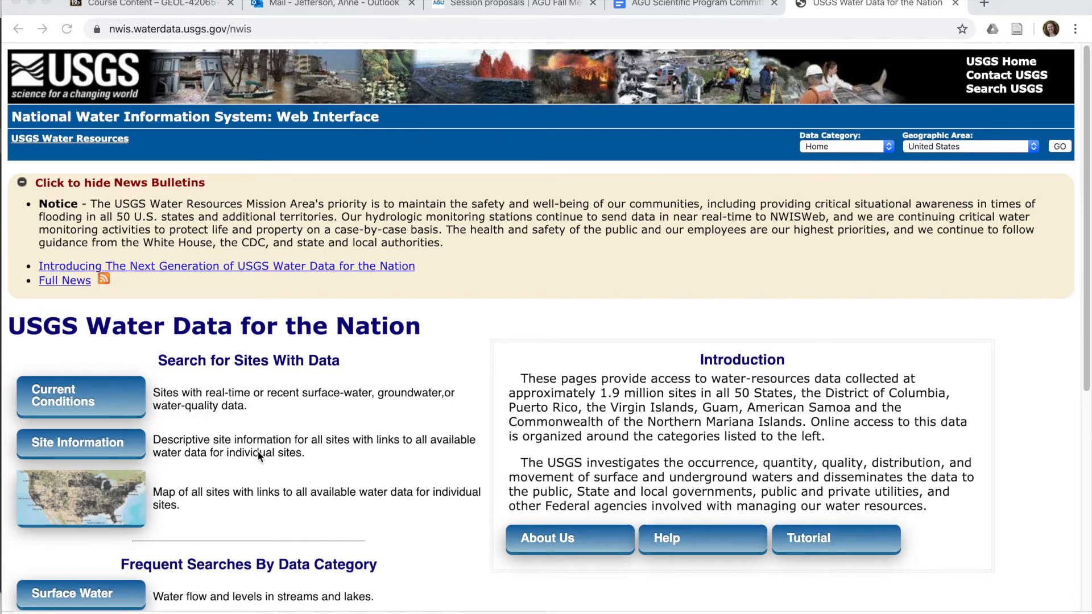
{"action": "mouse_move", "coordinate": [165, 425]}
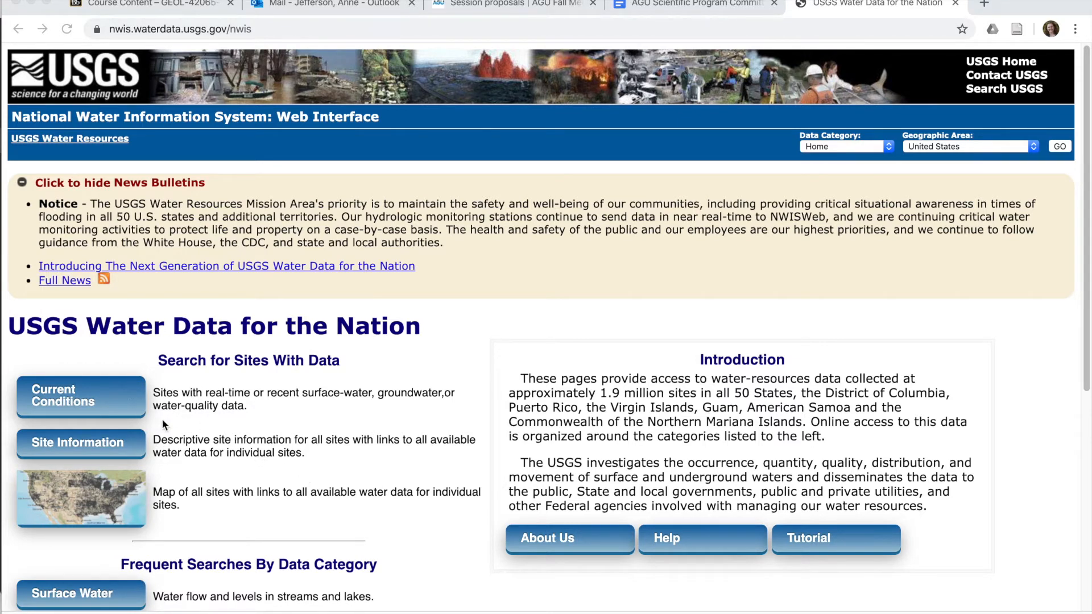
{"action": "mouse_move", "coordinate": [216, 424]}
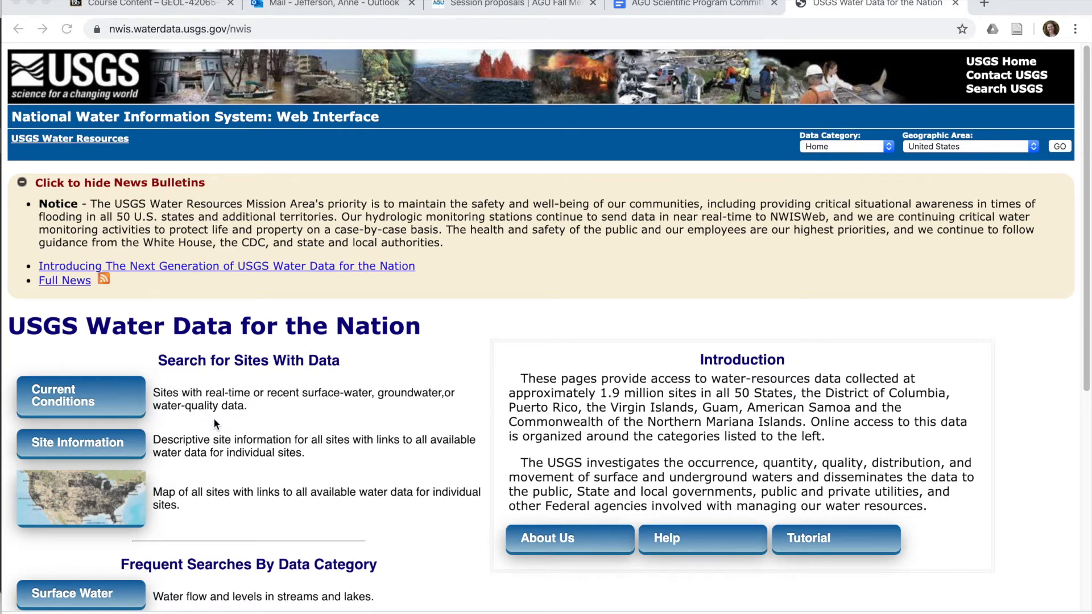
{"action": "mouse_move", "coordinate": [209, 428]}
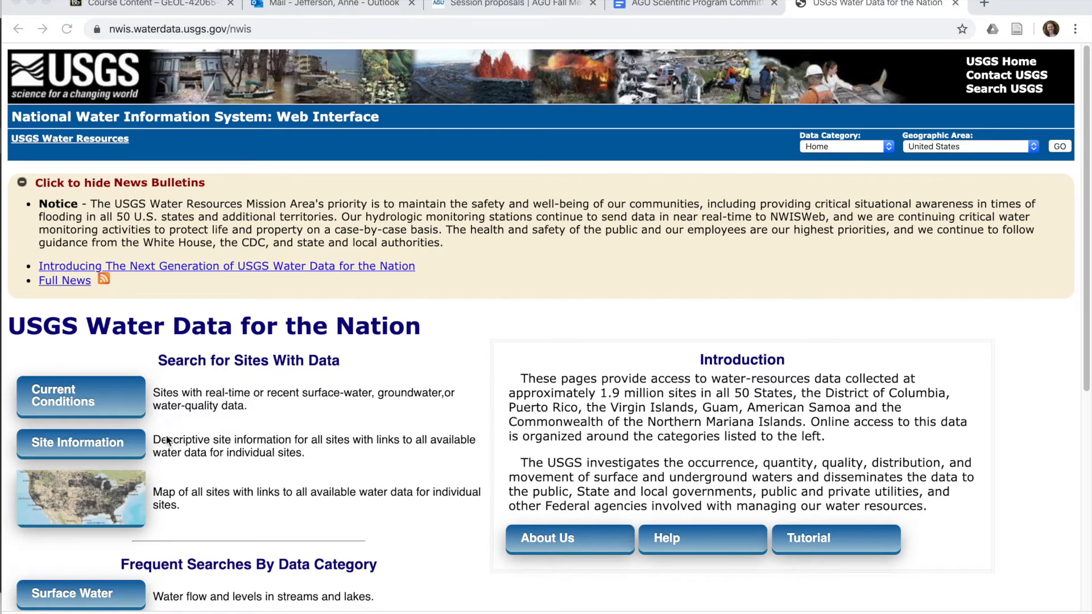
{"action": "mouse_move", "coordinate": [1034, 152]}
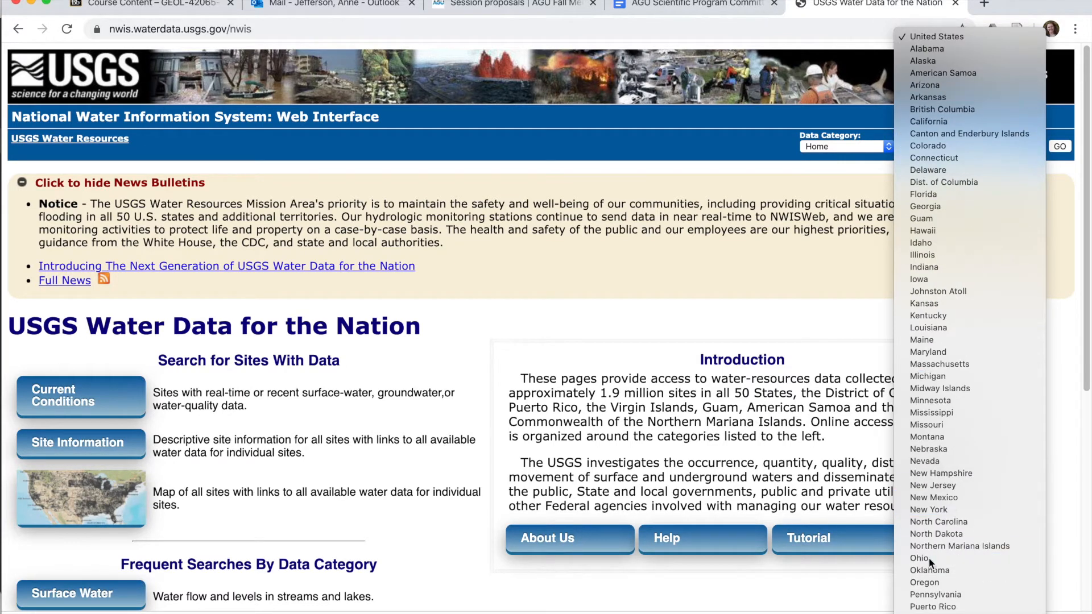
Choose Ohio and open its Surface-Water Data page listing 318 current-conditions sites
{"action": "left_click", "coordinate": [918, 558]}
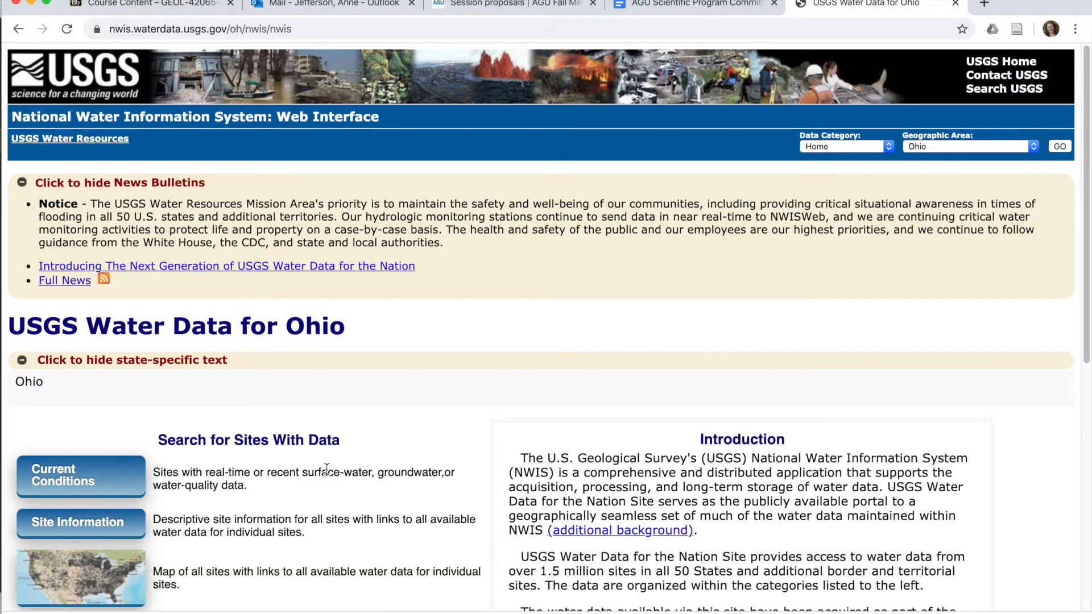
{"action": "scroll", "scroll_direction": "down", "scroll_amount": 3}
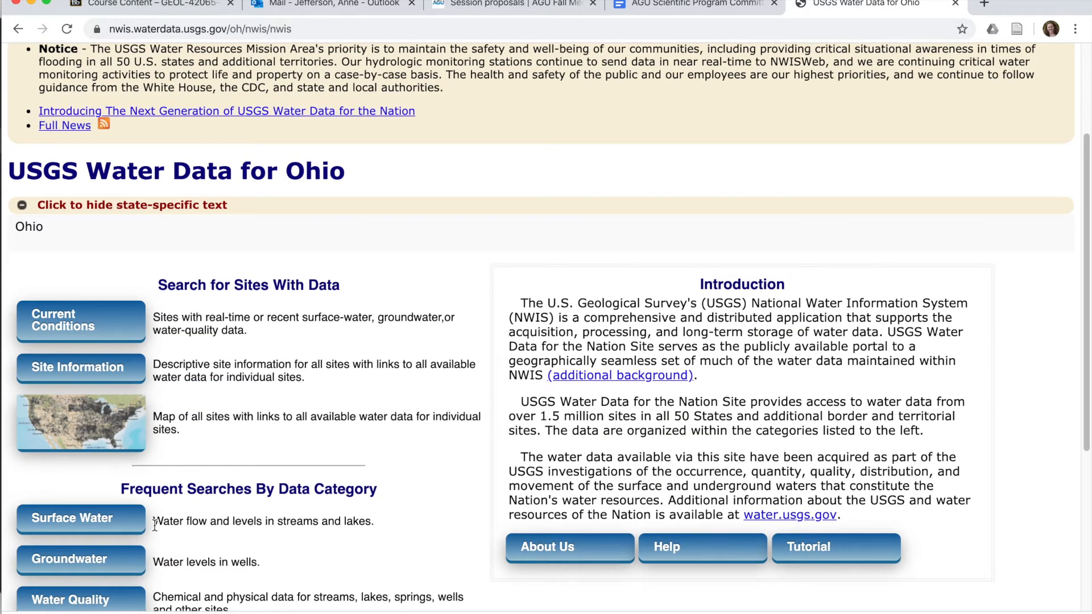
{"action": "left_click", "coordinate": [71, 518]}
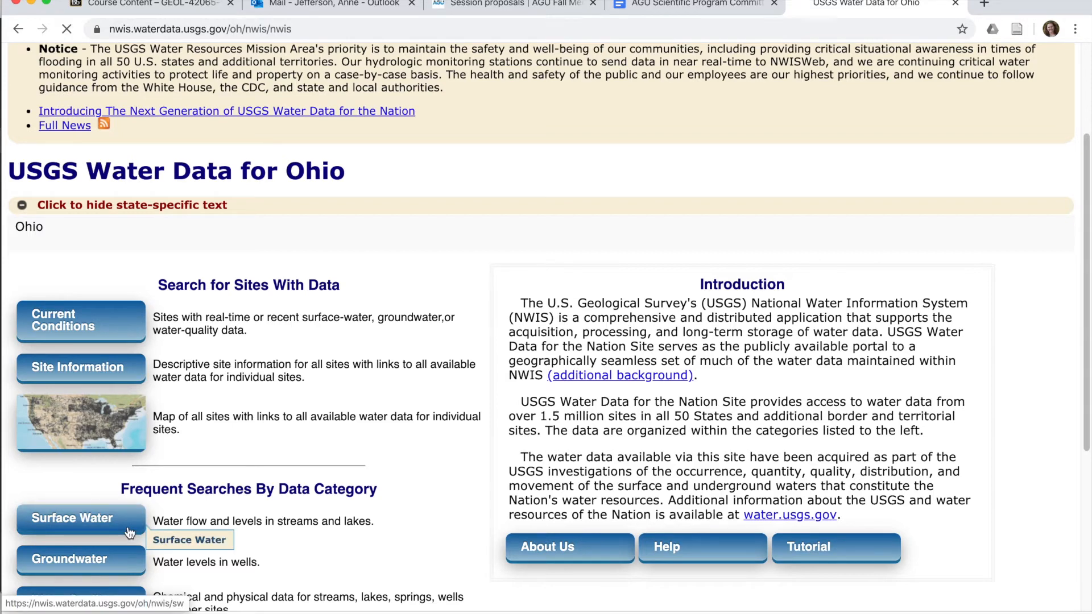
{"action": "left_click", "coordinate": [71, 518]}
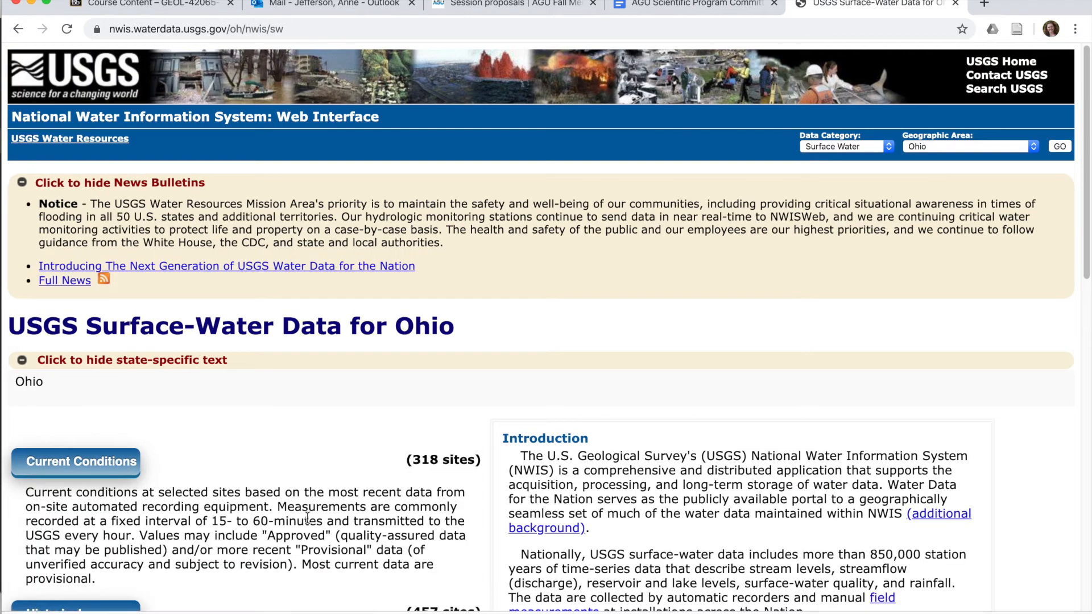
Open the Surface-Water Daily Data for Ohio site selection page covering 575 sites
{"action": "scroll", "scroll_direction": "down", "scroll_amount": 3}
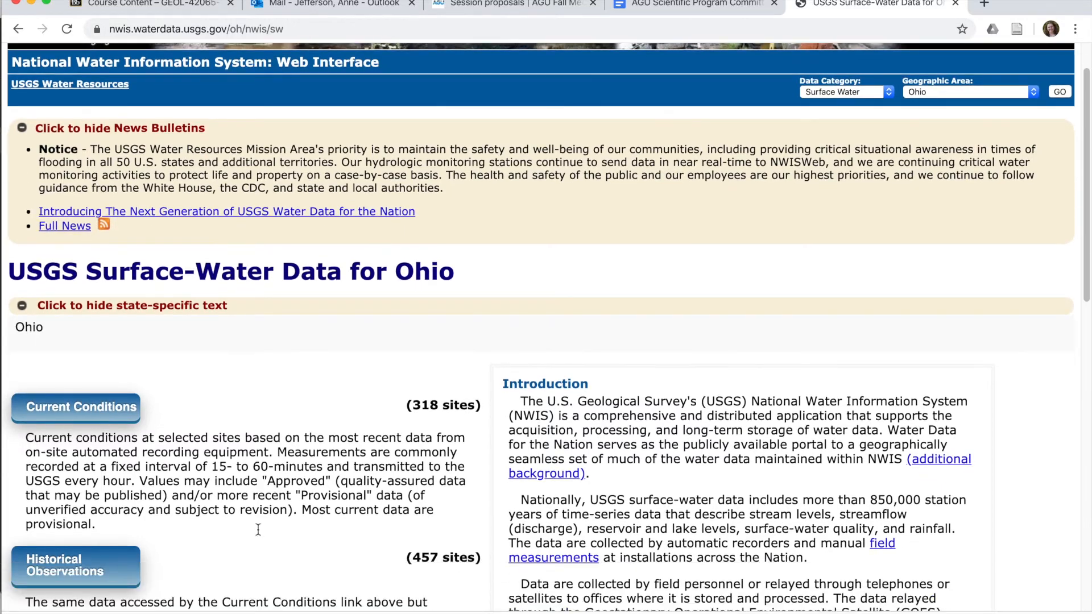
{"action": "scroll", "scroll_direction": "down", "scroll_amount": 3}
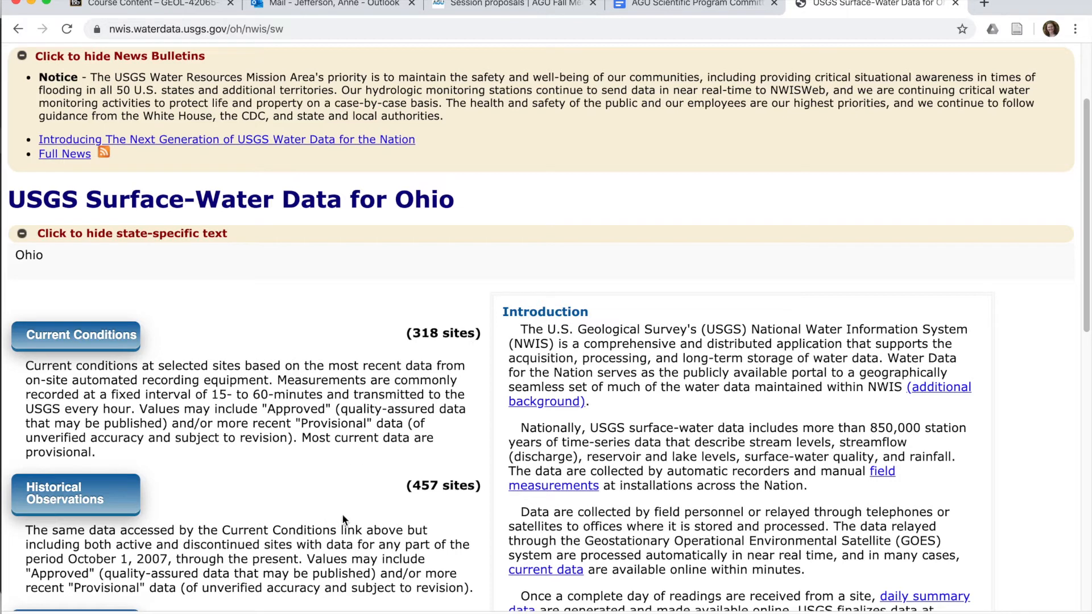
{"action": "scroll", "scroll_direction": "down", "scroll_amount": 3}
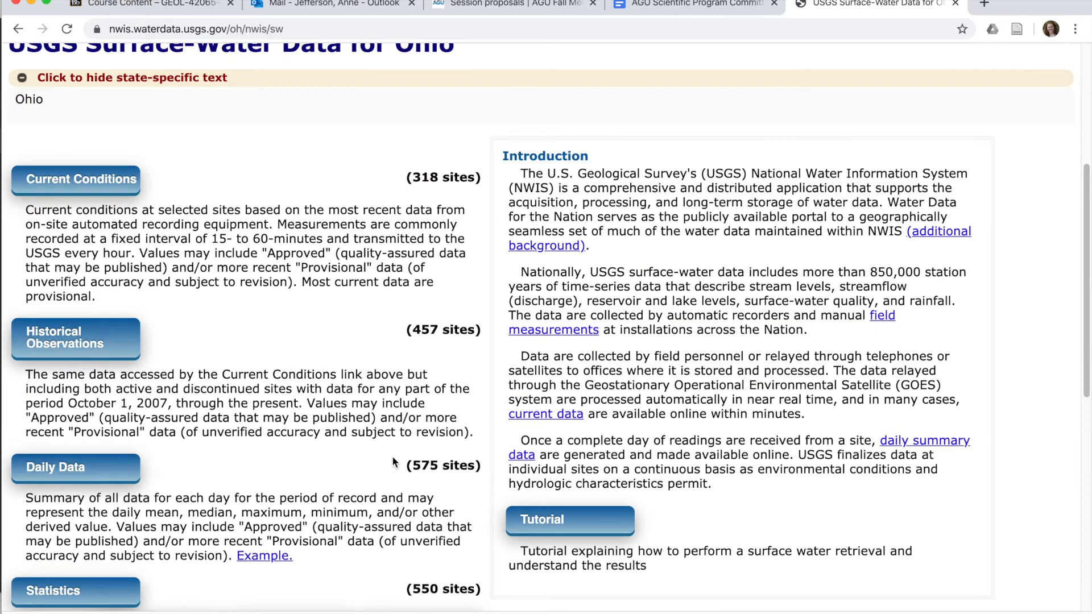
{"action": "mouse_move", "coordinate": [115, 425]}
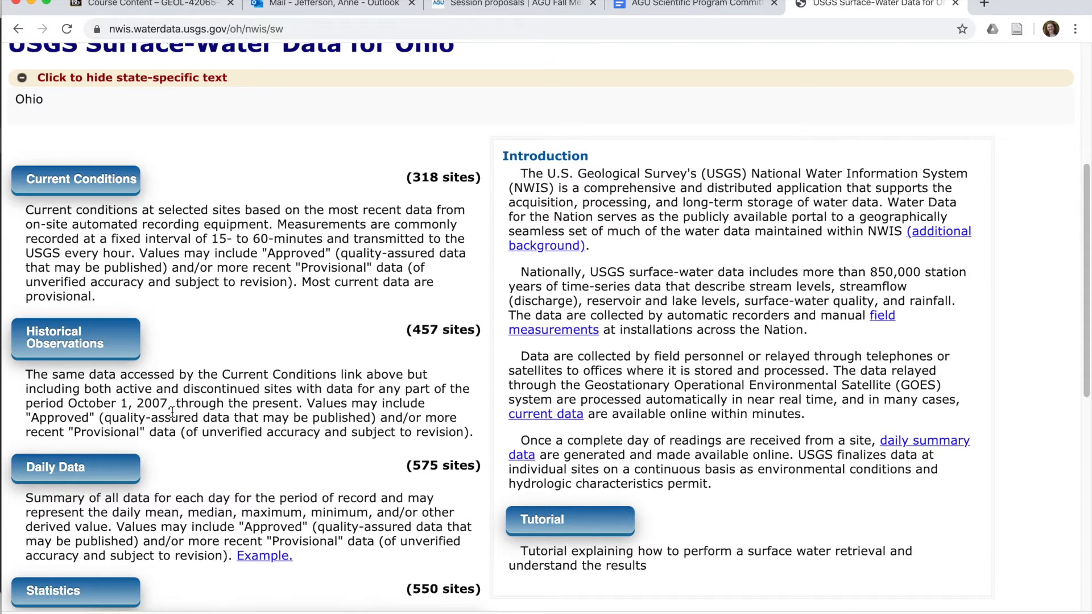
{"action": "mouse_move", "coordinate": [431, 487]}
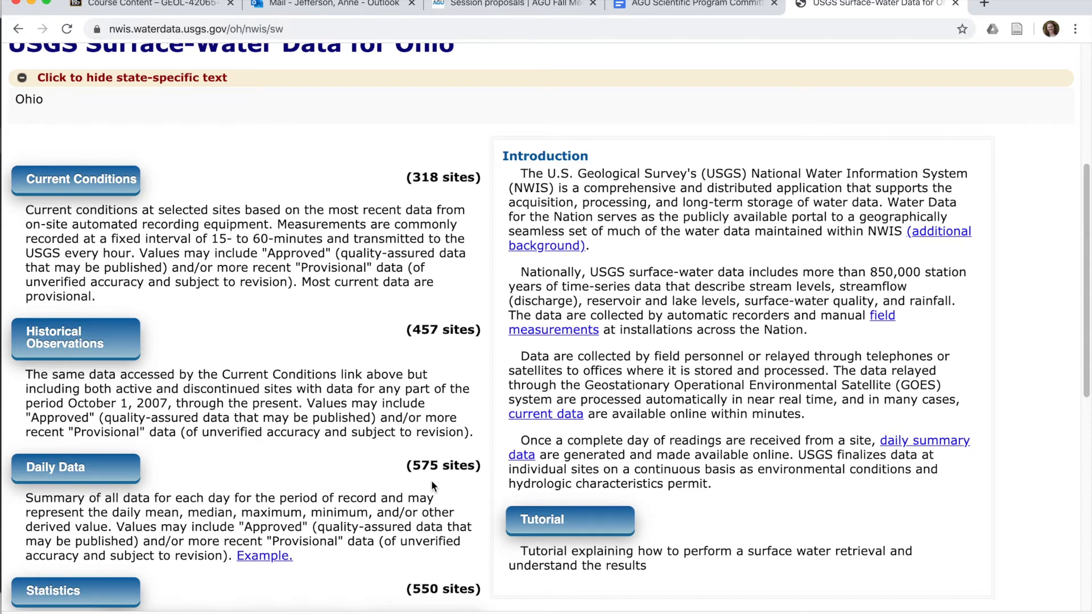
{"action": "mouse_move", "coordinate": [286, 498]}
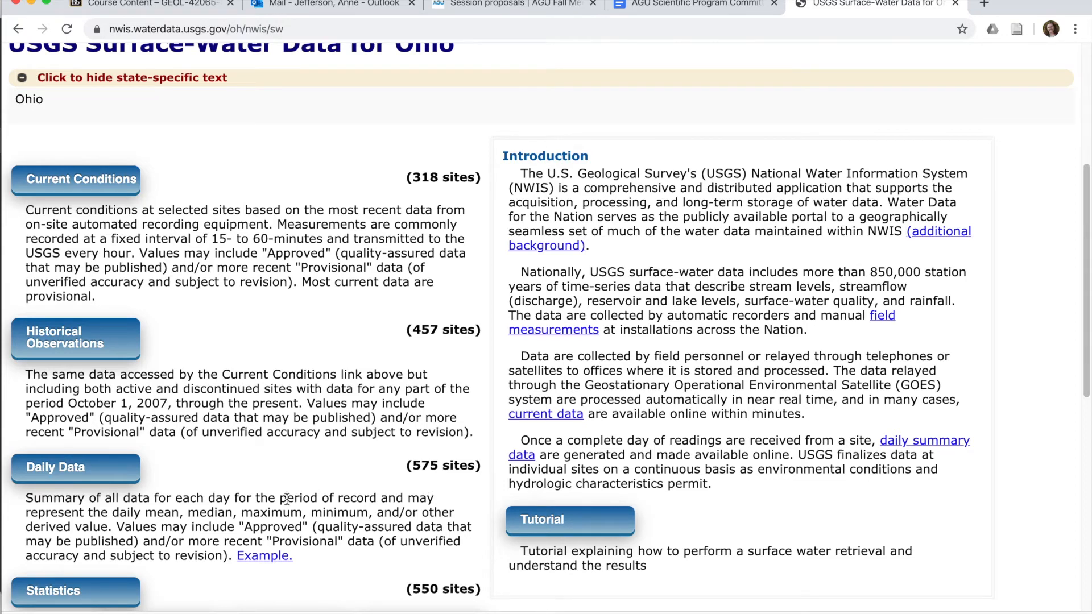
{"action": "mouse_move", "coordinate": [75, 467]}
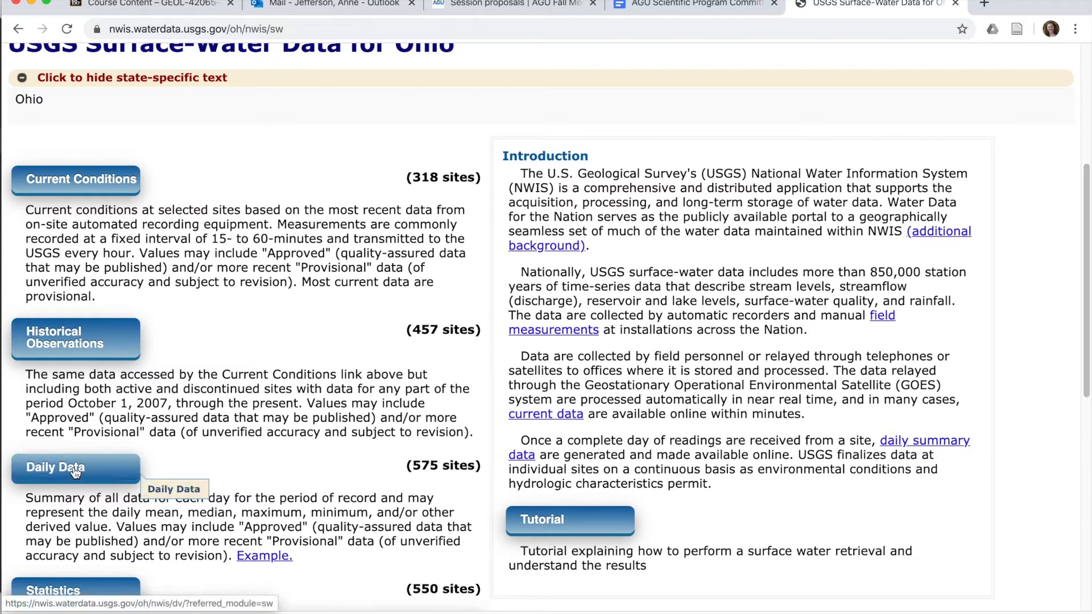
{"action": "left_click", "coordinate": [75, 468]}
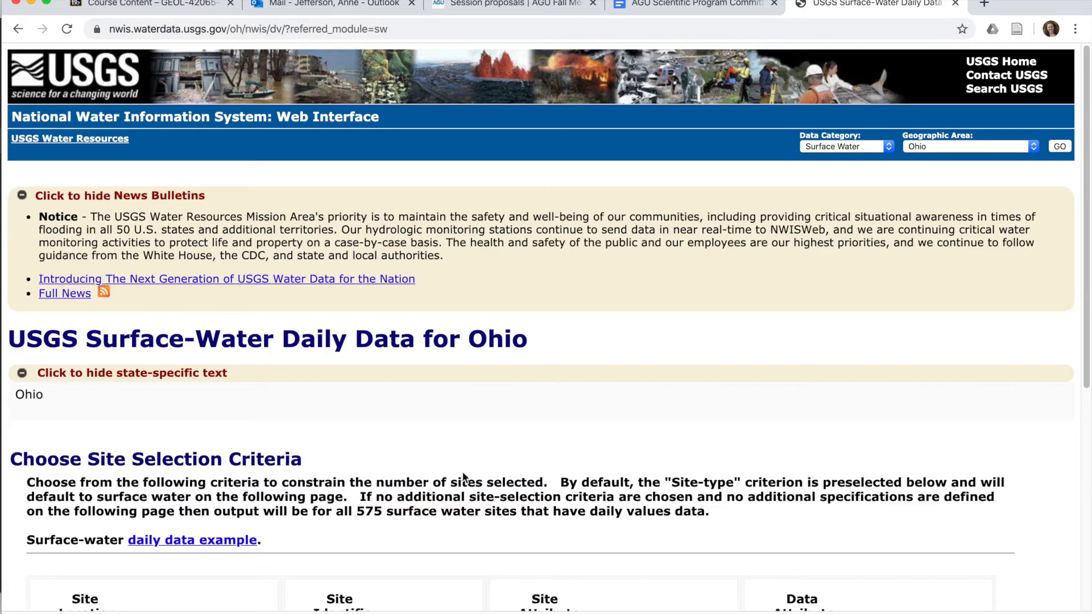
Check the Hydrologic Unit (by Name) and Site Name criteria and submit the form
{"action": "scroll", "scroll_direction": "down", "scroll_amount": 3}
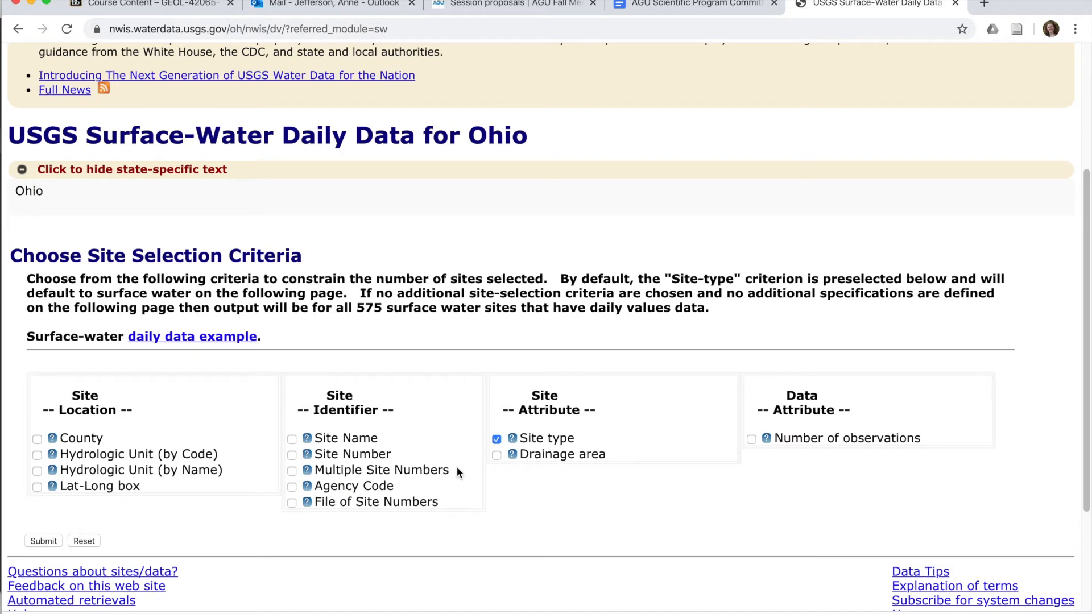
{"action": "mouse_move", "coordinate": [431, 481]}
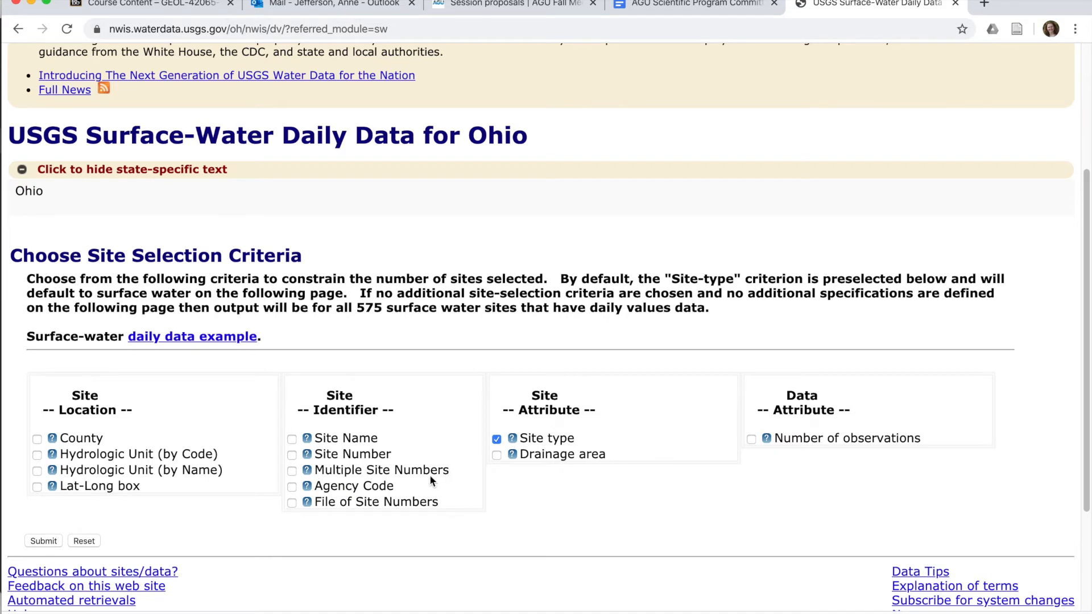
{"action": "mouse_move", "coordinate": [419, 484]}
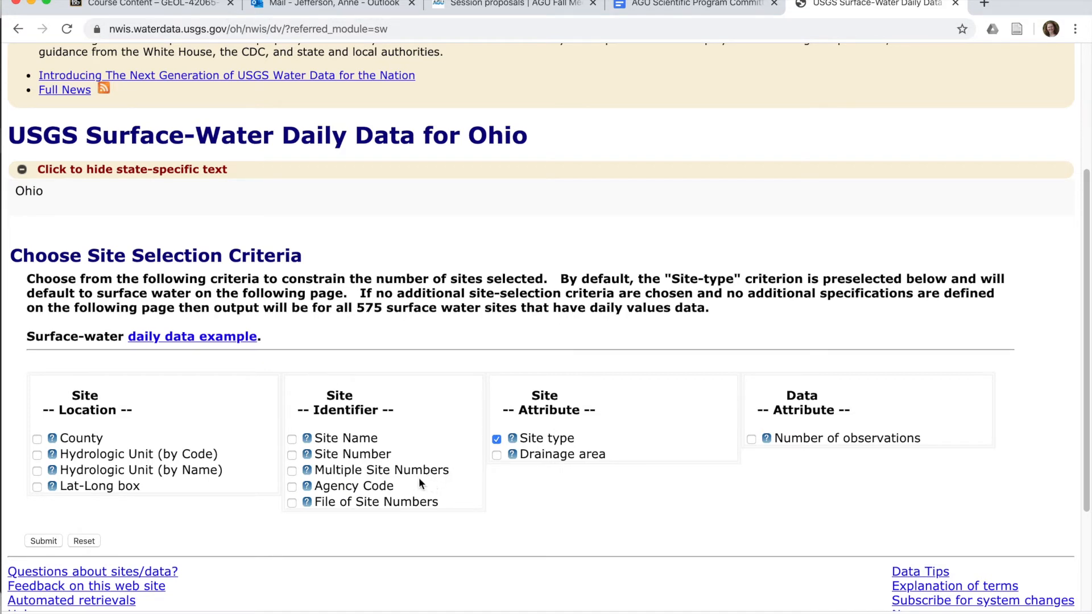
{"action": "mouse_move", "coordinate": [246, 485]}
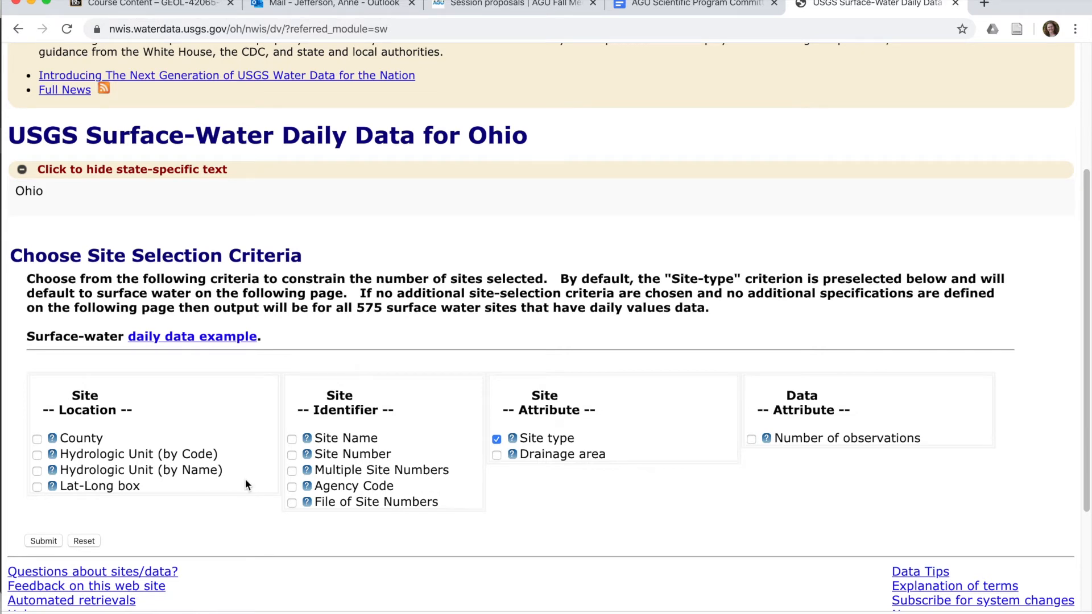
{"action": "mouse_move", "coordinate": [140, 482]}
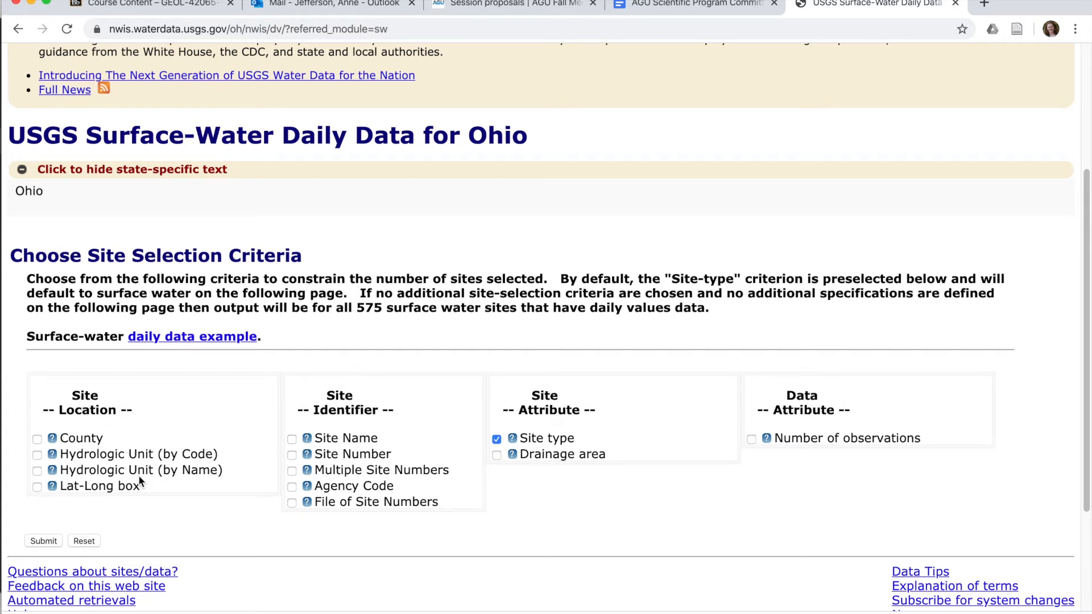
{"action": "mouse_move", "coordinate": [104, 474]}
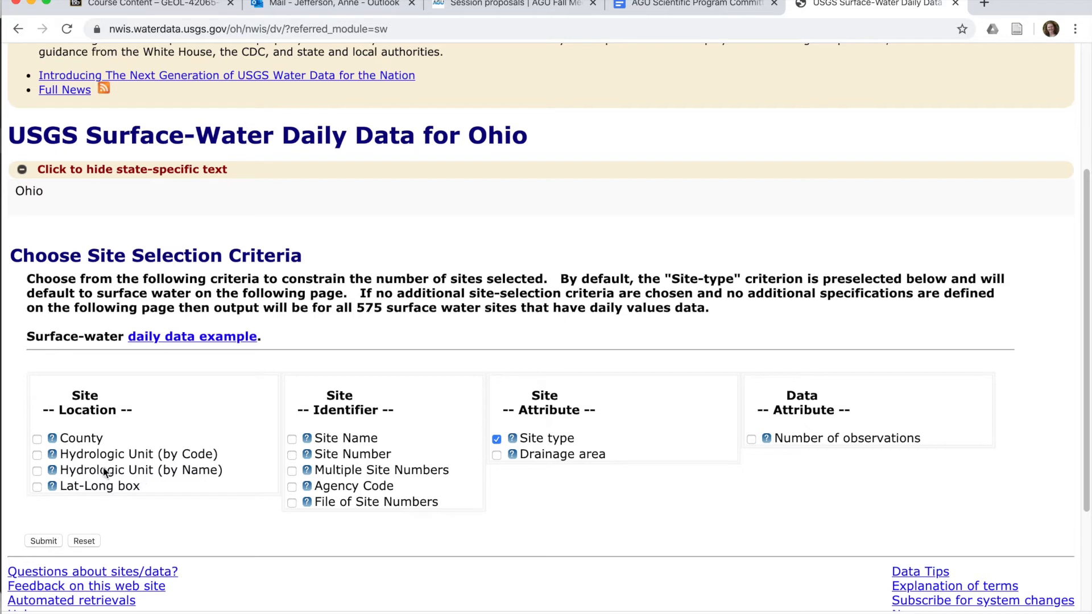
{"action": "mouse_move", "coordinate": [102, 478]}
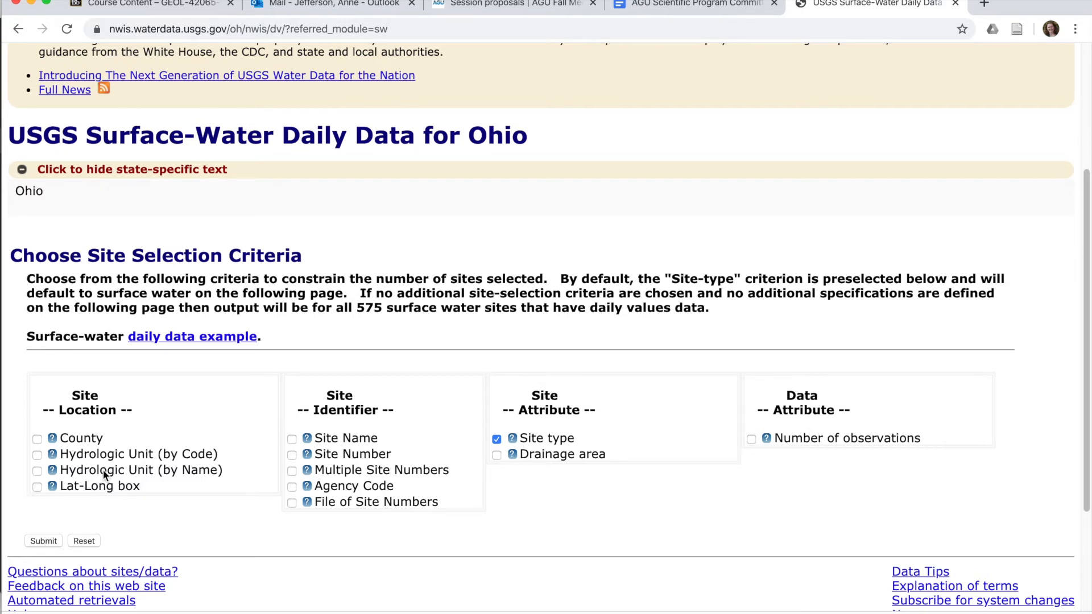
{"action": "left_click", "coordinate": [37, 470]}
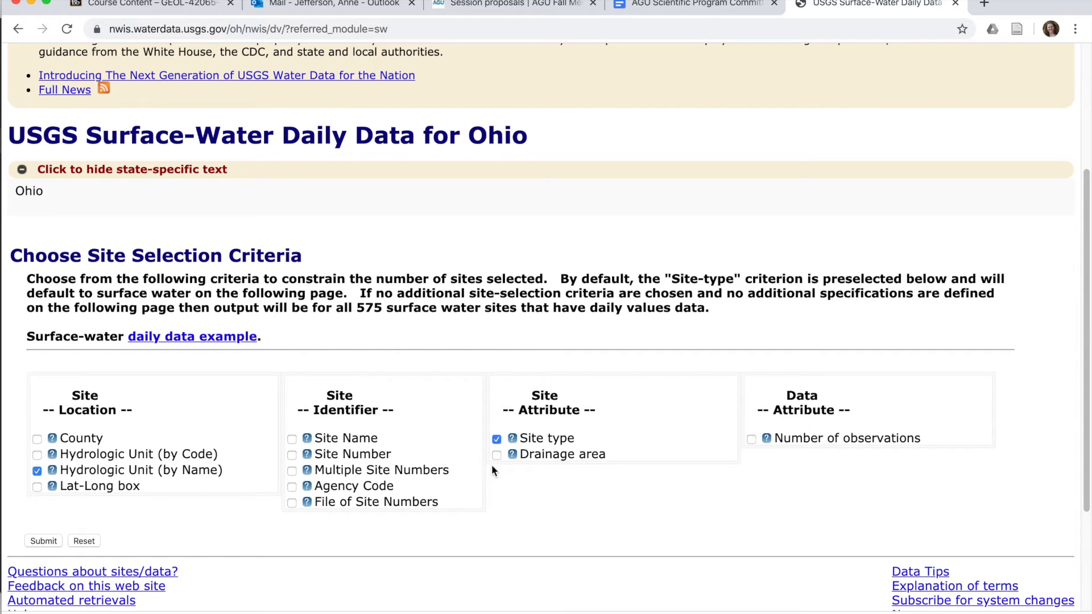
{"action": "left_click", "coordinate": [292, 438]}
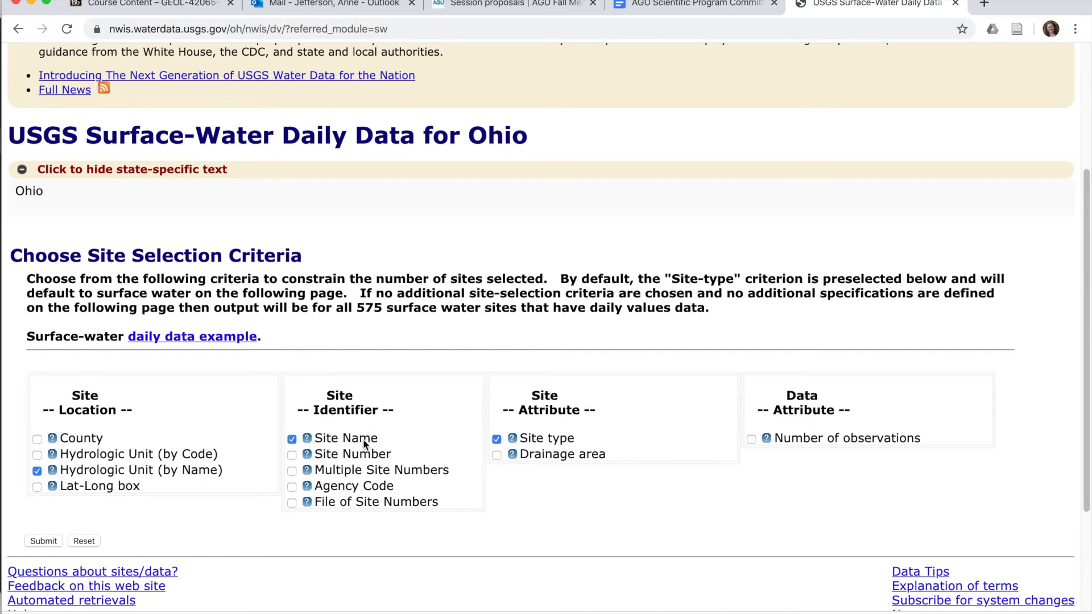
{"action": "mouse_move", "coordinate": [49, 541]}
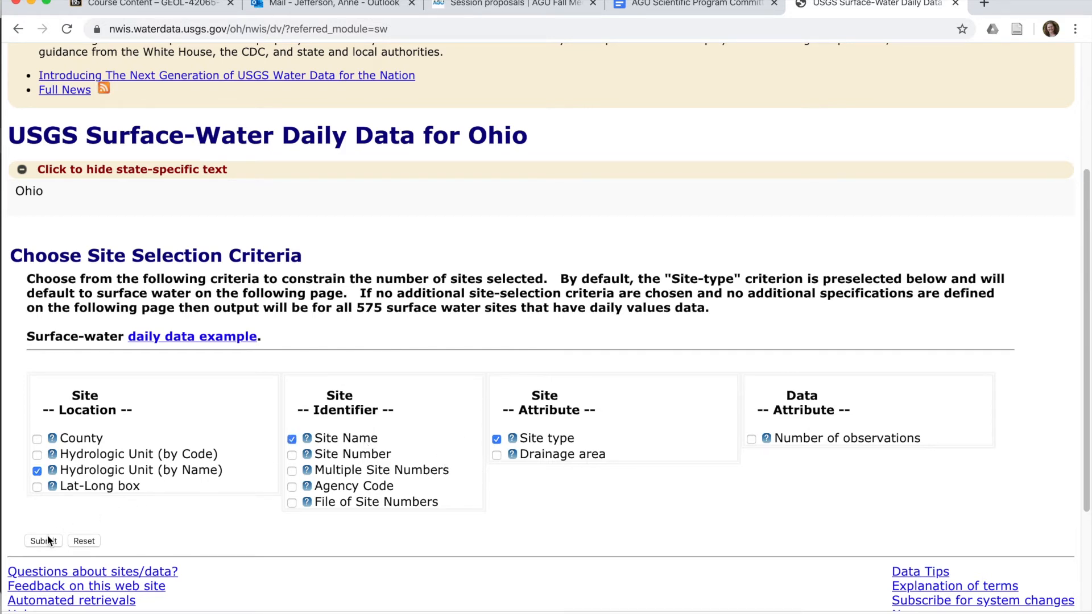
{"action": "left_click", "coordinate": [43, 540]}
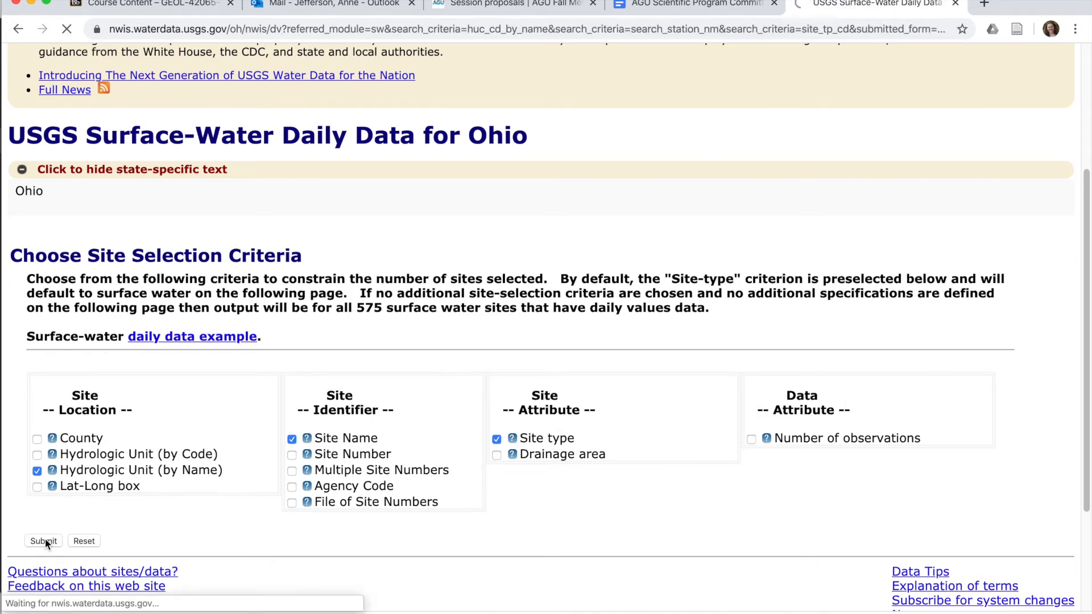
Enter 'Cuyahoga' as the site name, with 04110002 Cuyahoga as the hydrologic unit
{"action": "left_click", "coordinate": [43, 541]}
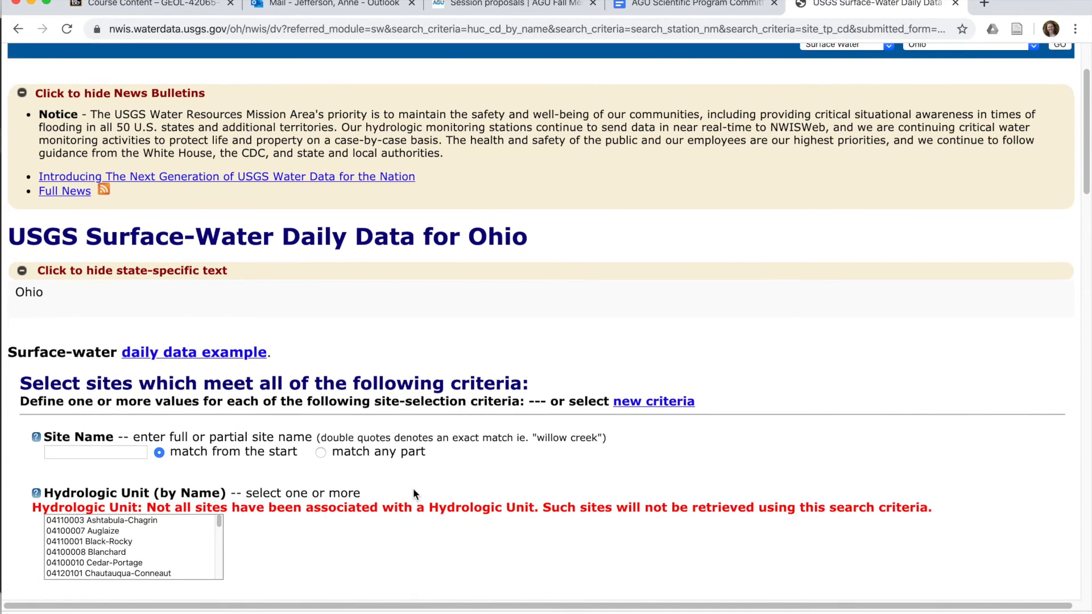
{"action": "scroll", "scroll_direction": "down", "scroll_amount": 3}
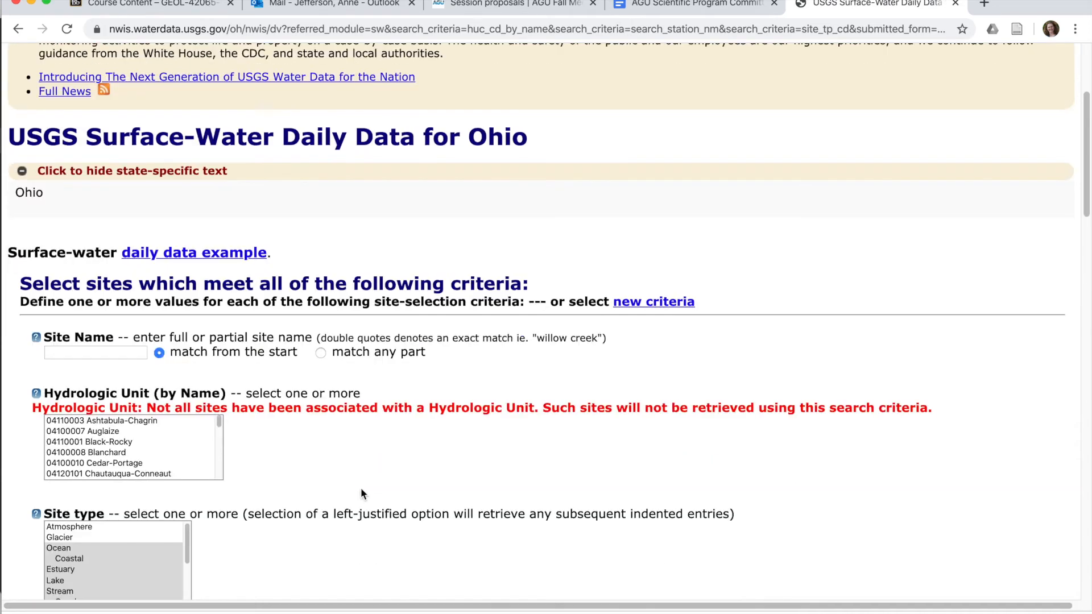
{"action": "left_click", "coordinate": [95, 351]}
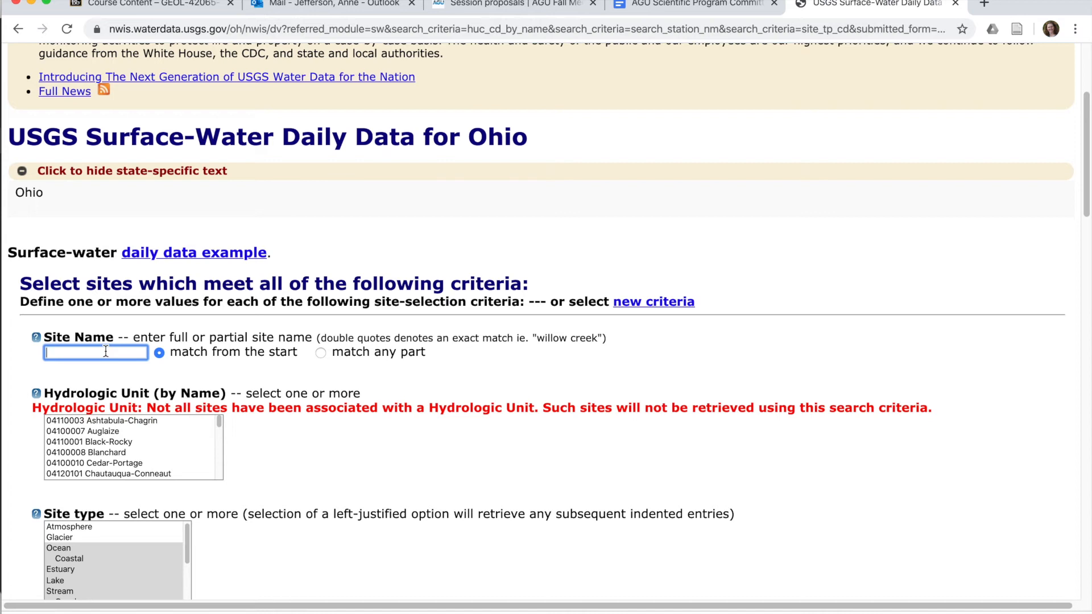
{"action": "mouse_move", "coordinate": [224, 77]}
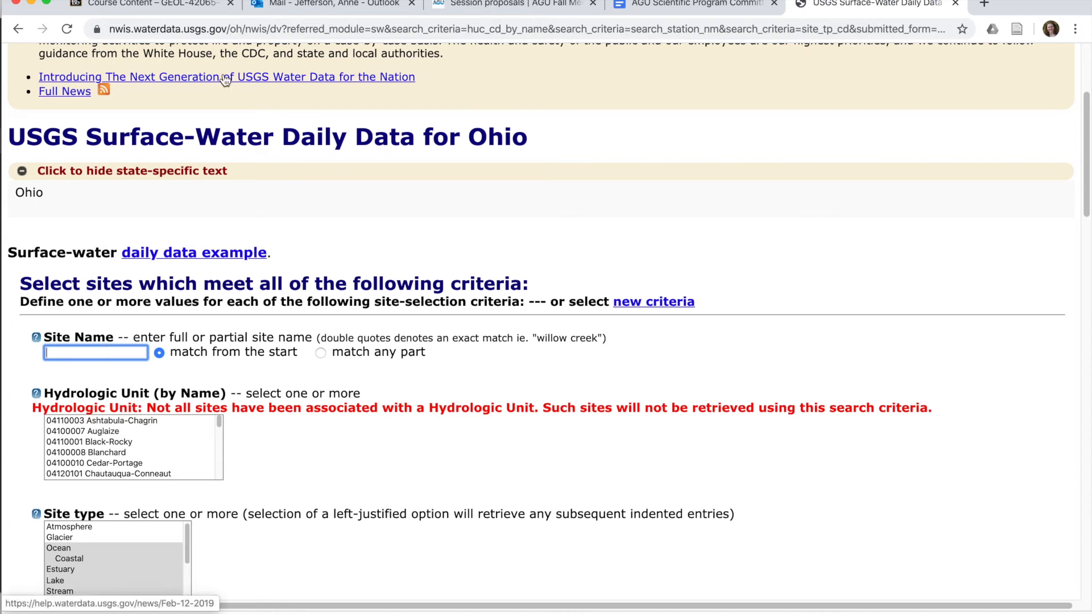
{"action": "type", "text": "Cuy"}
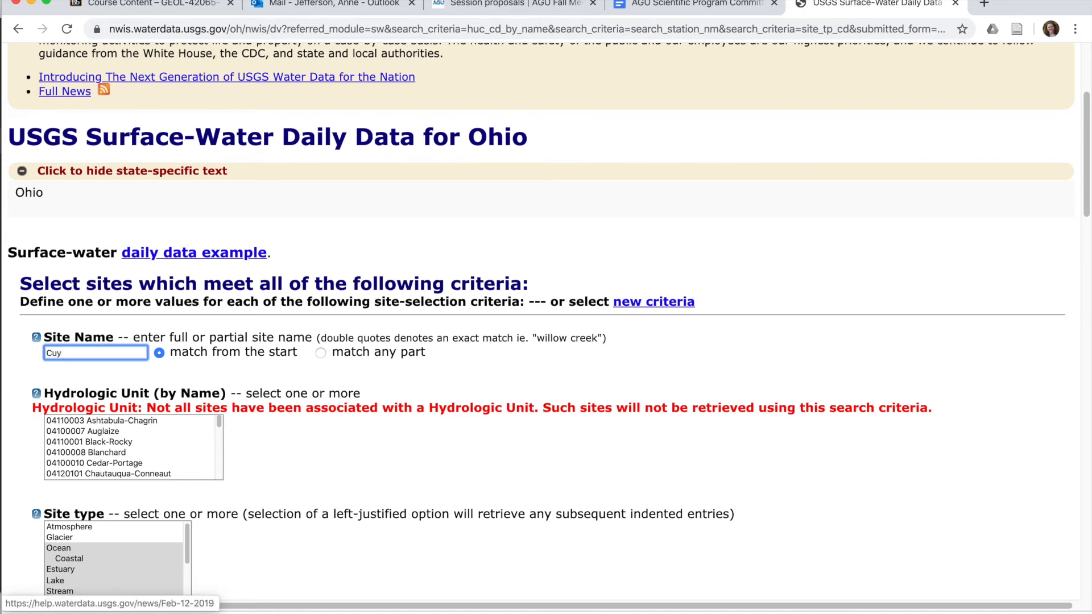
{"action": "type", "text": "ahog"}
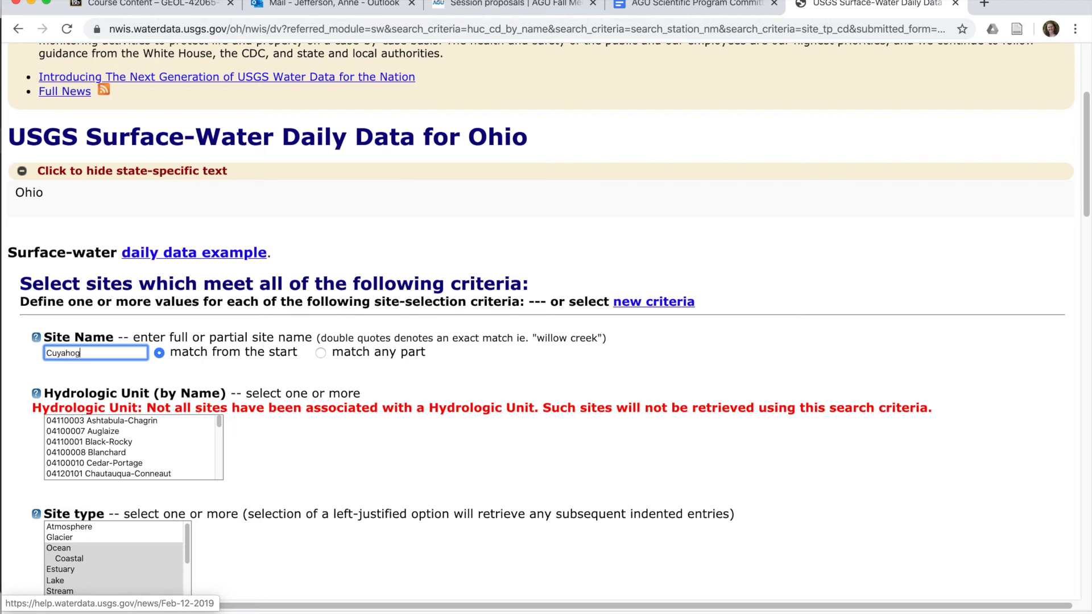
{"action": "type", "text": "a"}
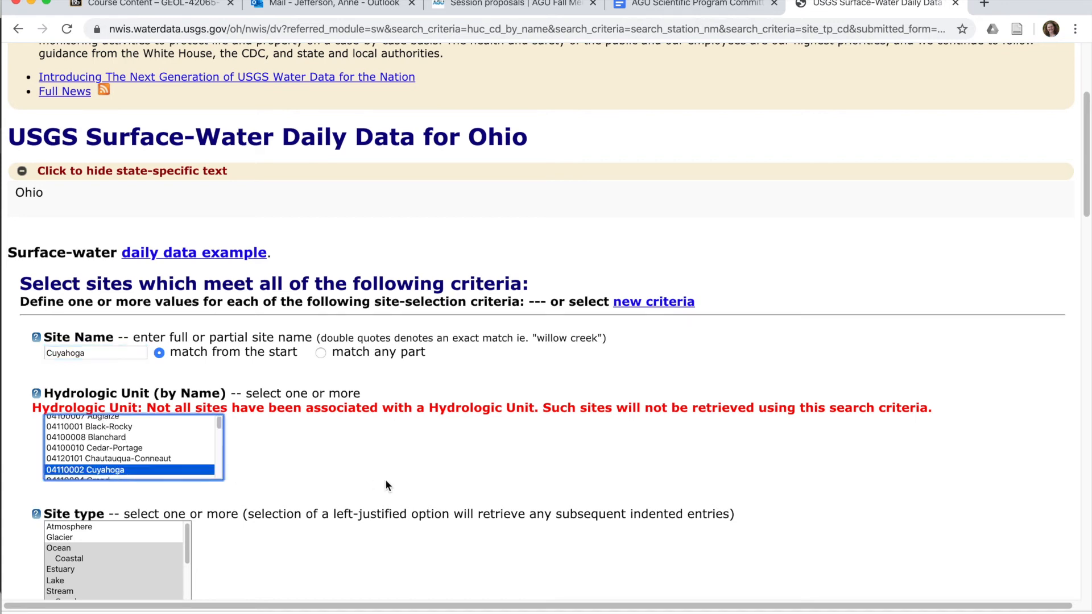
Submit the Ohio daily-data search for Cuyahoga sites in unit 04110002, returning 10 sites
{"action": "scroll", "scroll_direction": "down", "scroll_amount": 3}
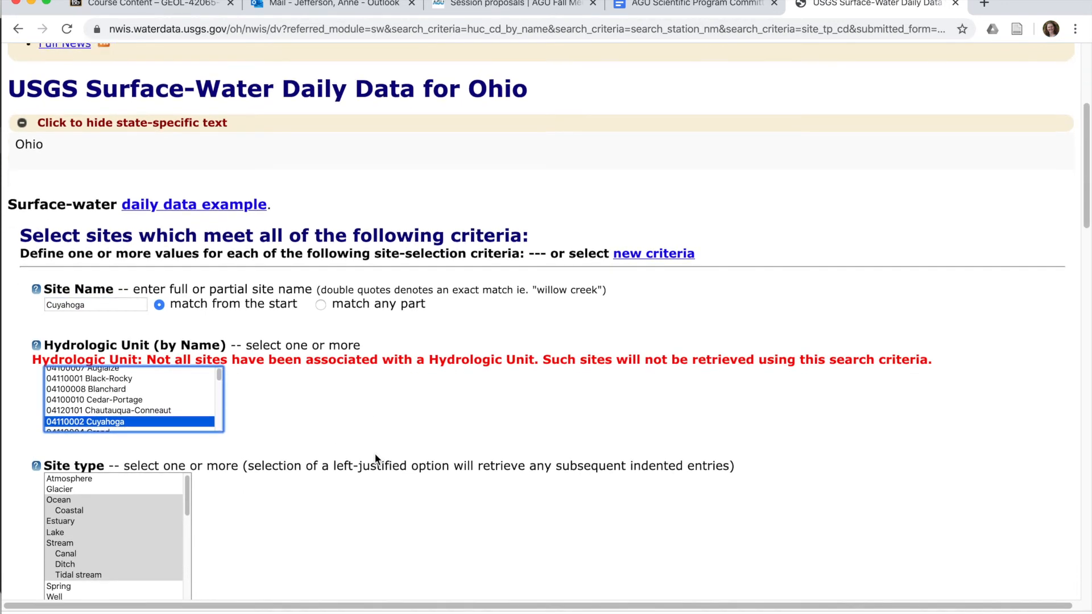
{"action": "scroll", "scroll_direction": "down", "scroll_amount": 3}
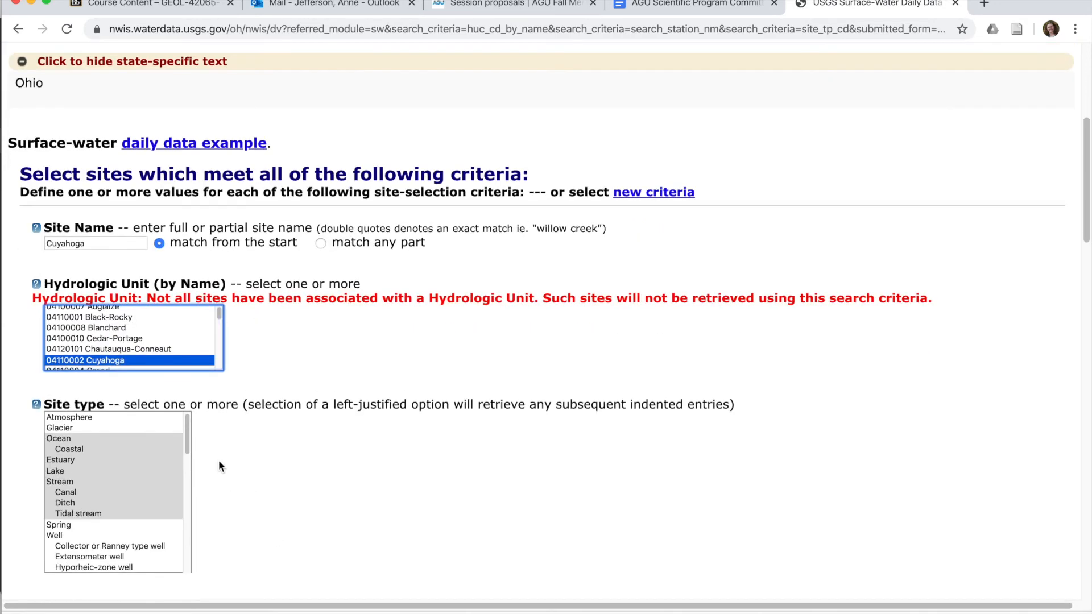
{"action": "mouse_move", "coordinate": [244, 559]}
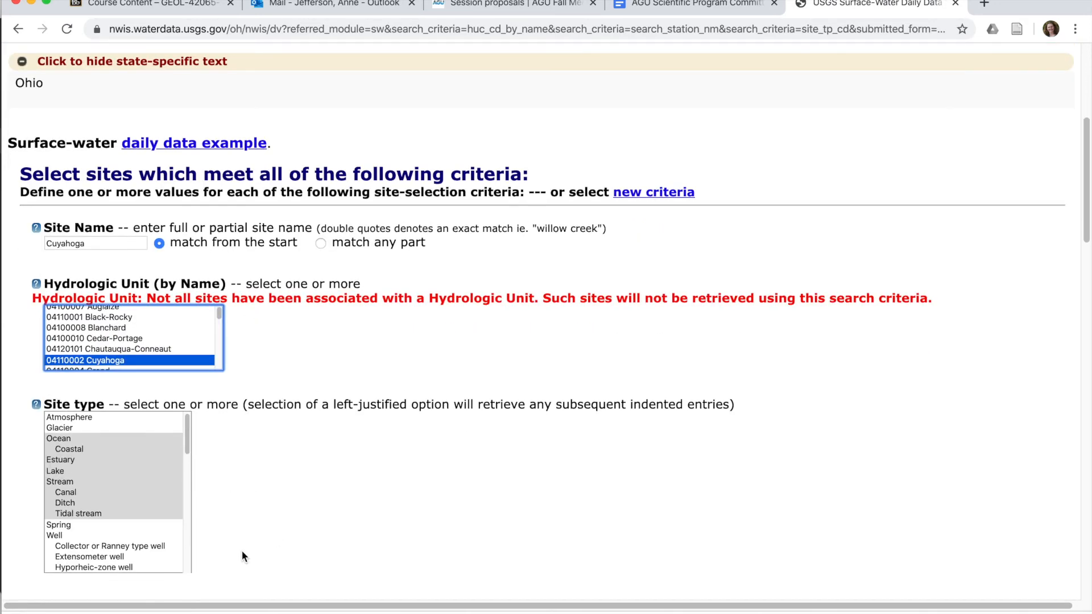
{"action": "scroll", "scroll_direction": "down", "scroll_amount": 3}
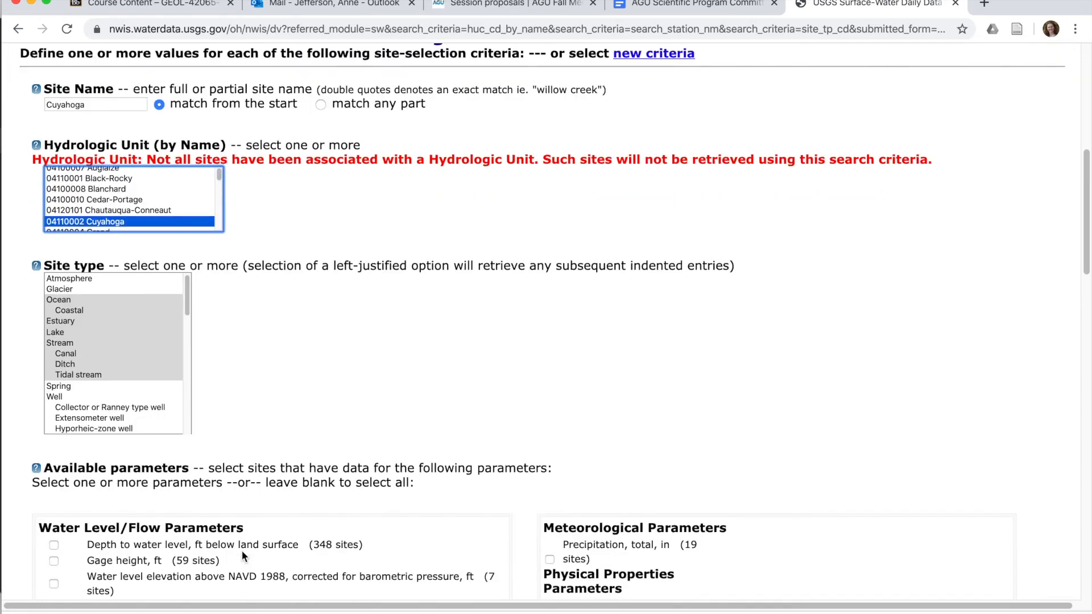
{"action": "scroll", "scroll_direction": "down", "scroll_amount": 3}
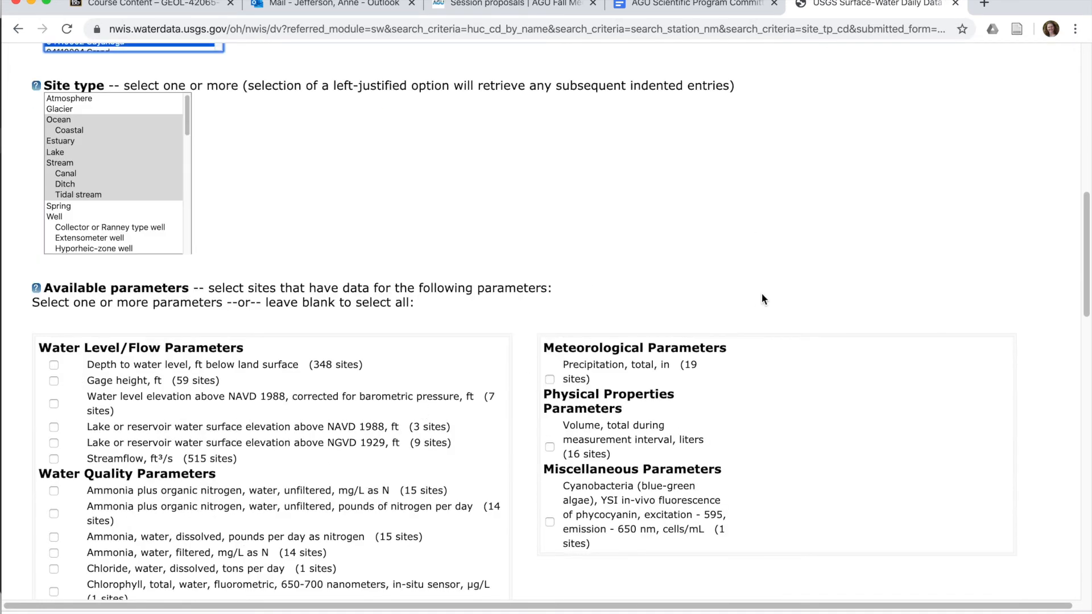
{"action": "scroll", "scroll_direction": "down", "scroll_amount": 3}
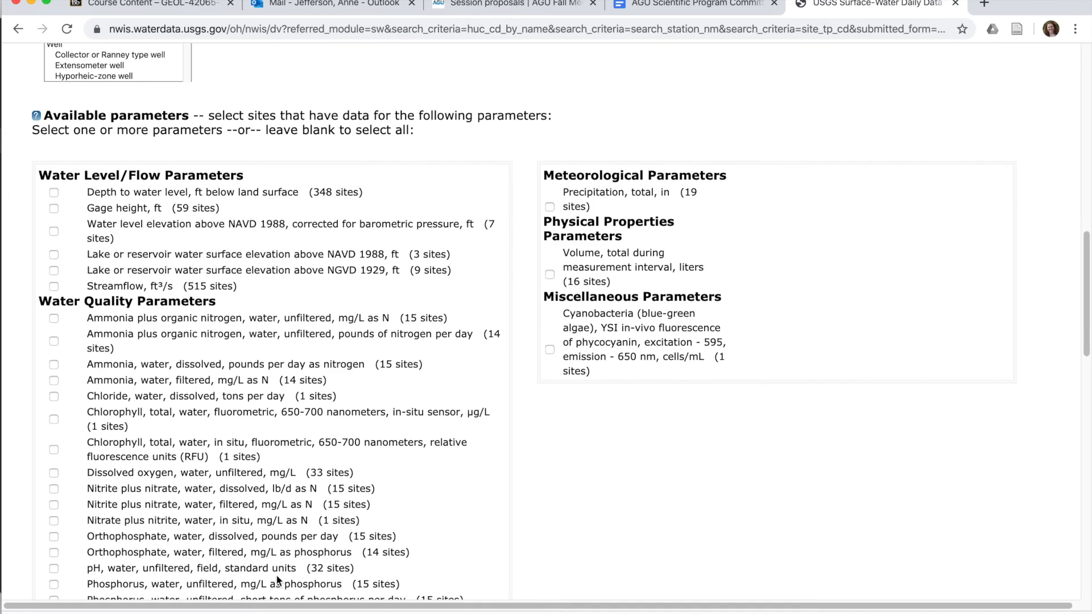
{"action": "scroll", "scroll_direction": "down", "scroll_amount": 3}
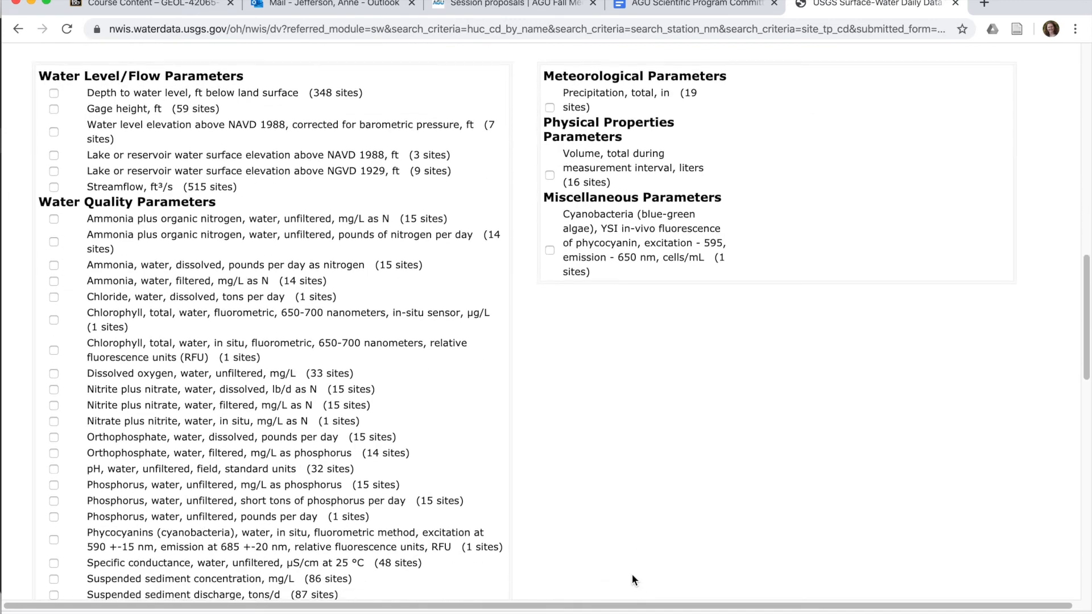
{"action": "scroll", "scroll_direction": "down", "scroll_amount": 3}
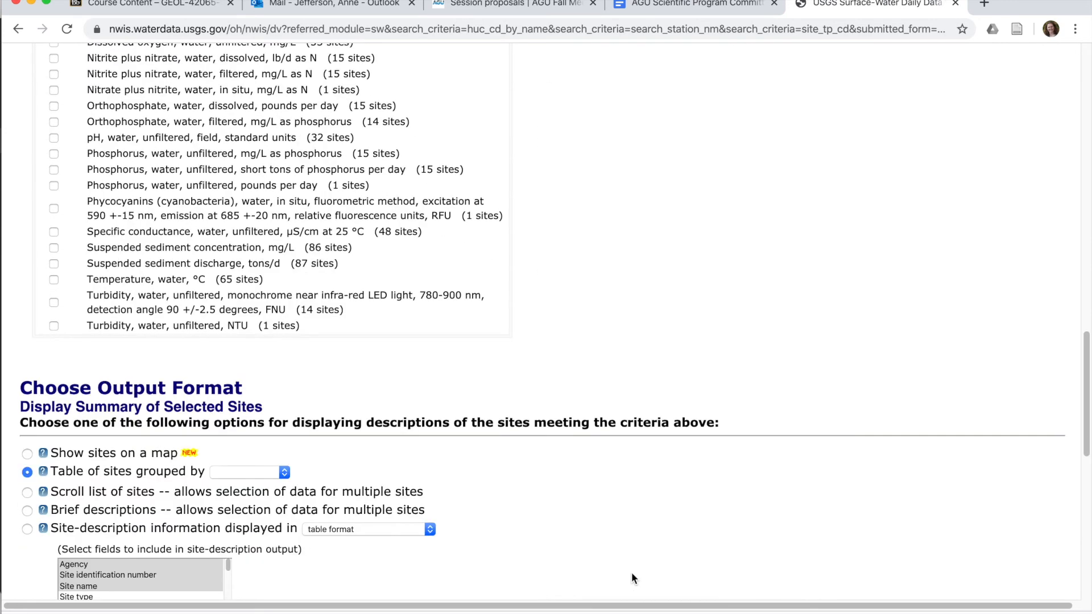
{"action": "scroll", "scroll_direction": "down", "scroll_amount": 3}
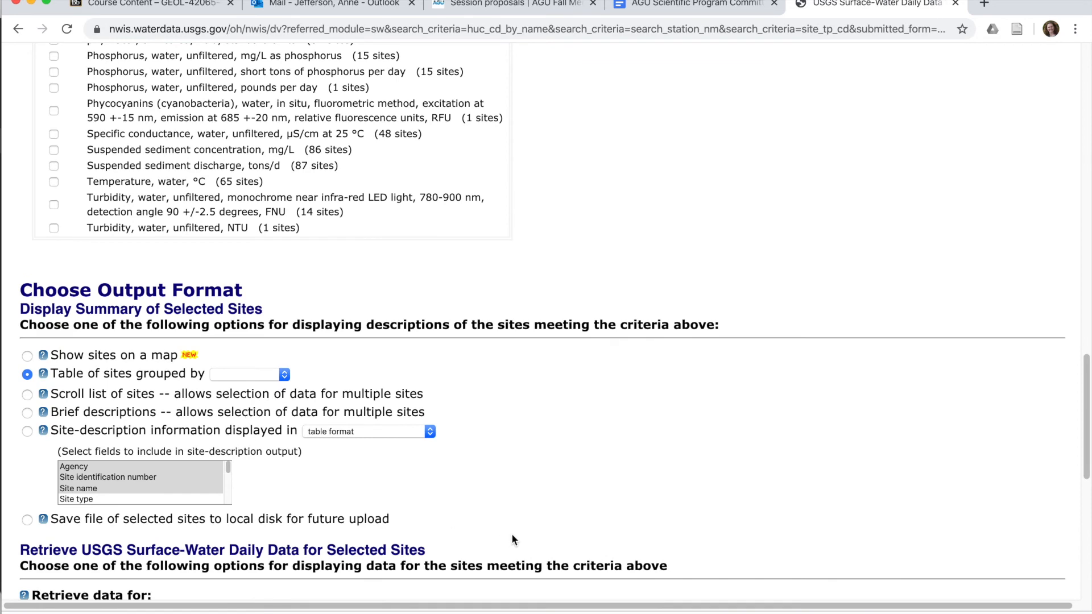
{"action": "scroll", "scroll_direction": "down", "scroll_amount": 3}
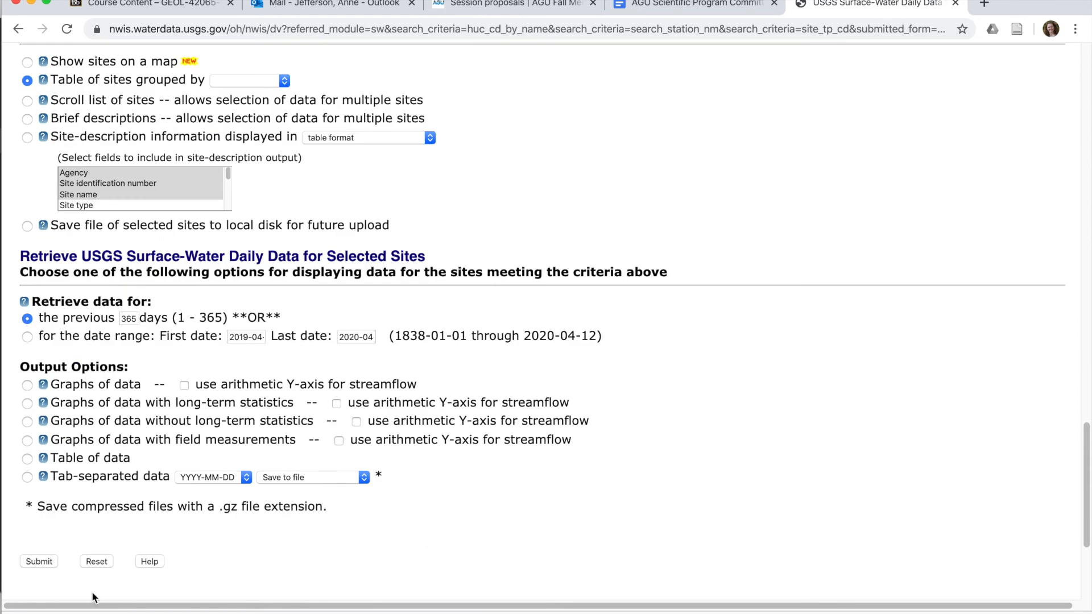
{"action": "left_click", "coordinate": [38, 562]}
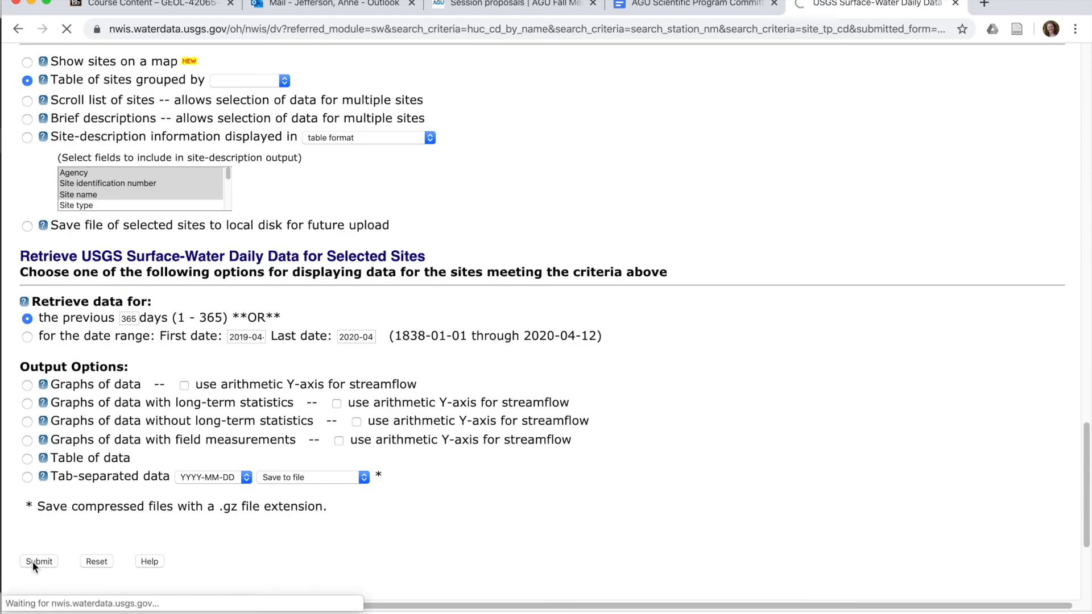
{"action": "left_click", "coordinate": [40, 562]}
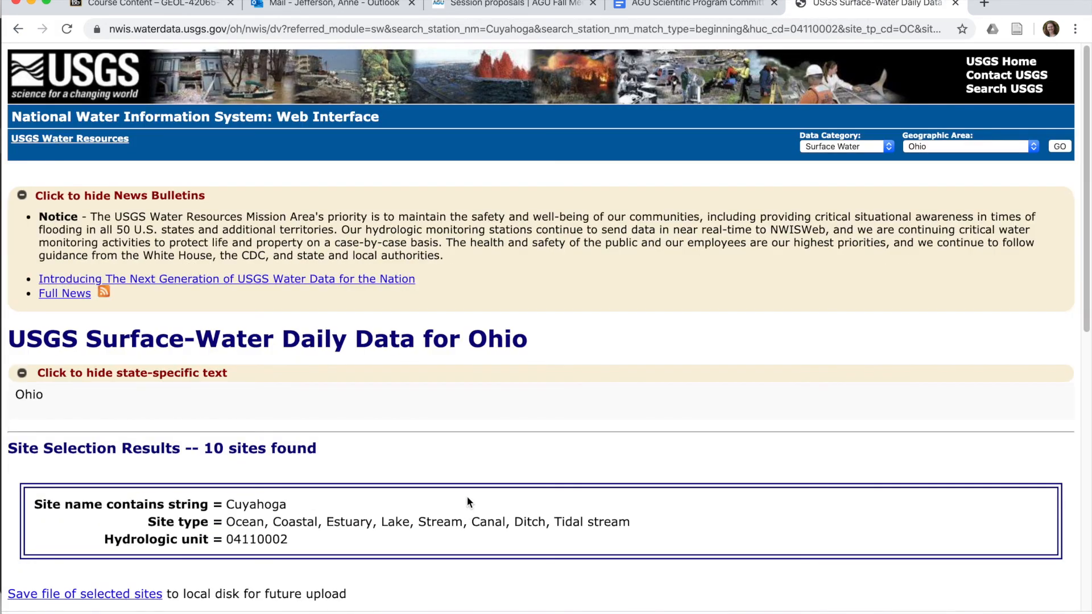
{"action": "scroll", "scroll_direction": "down", "scroll_amount": 3}
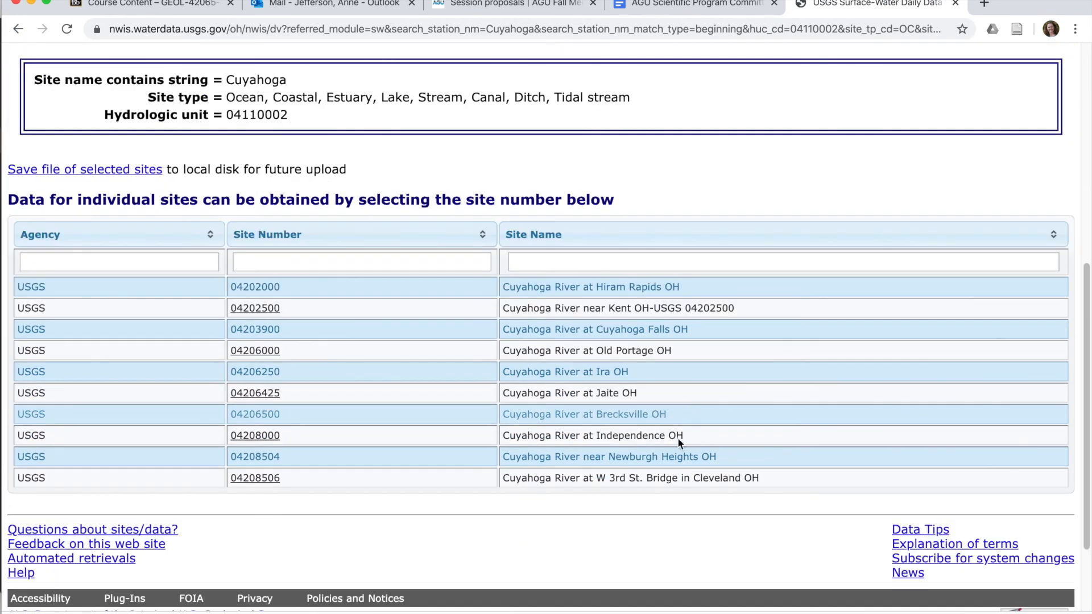
{"action": "mouse_move", "coordinate": [550, 547]}
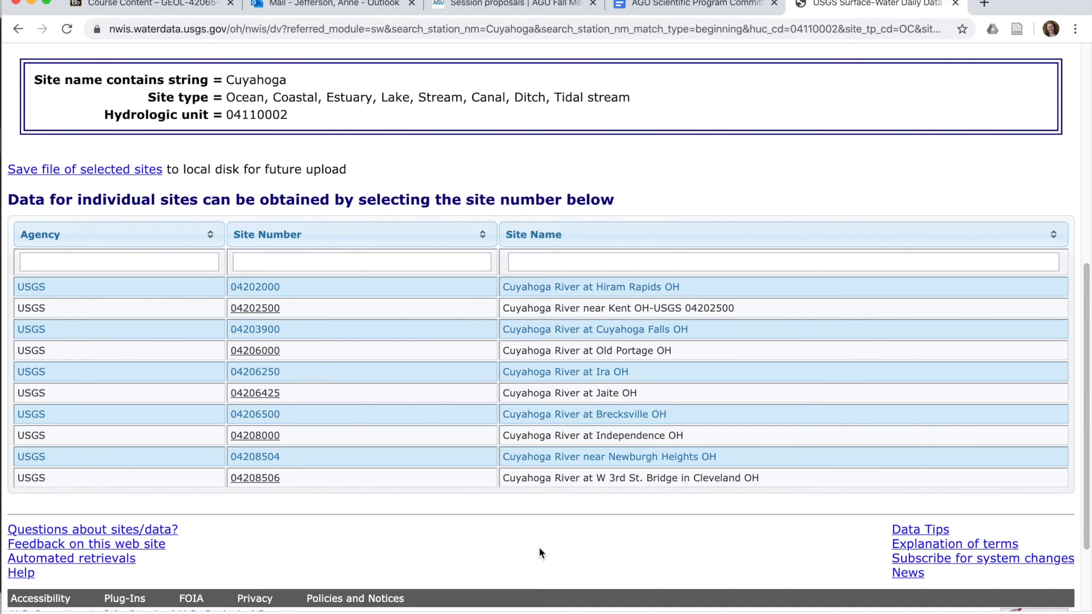
{"action": "mouse_move", "coordinate": [255, 393]}
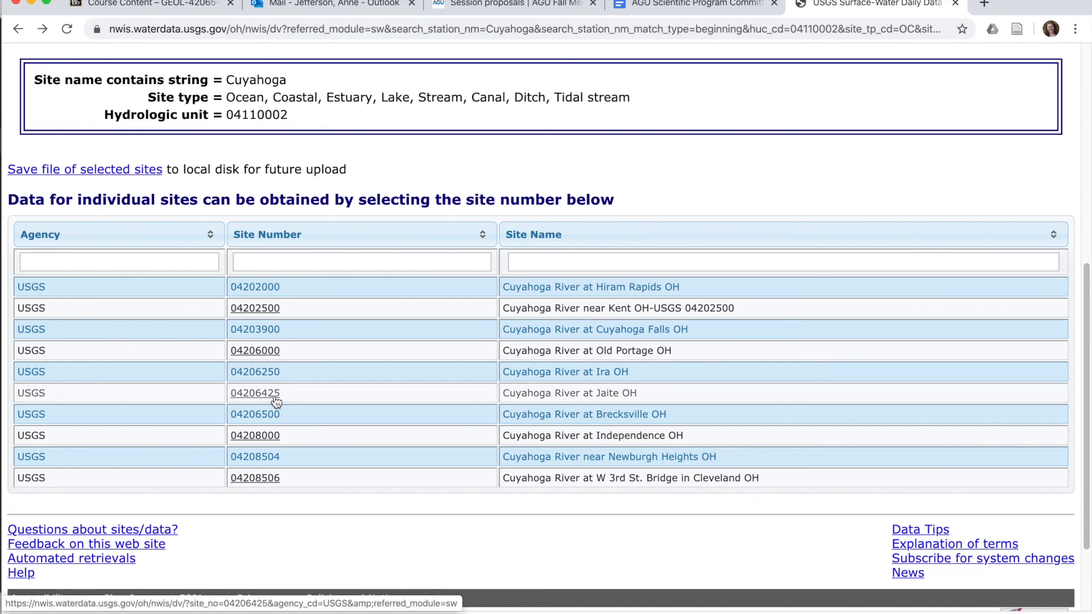
Open site 04206425, Cuyahoga River at Jaite OH, from the results table
{"action": "left_click", "coordinate": [255, 392]}
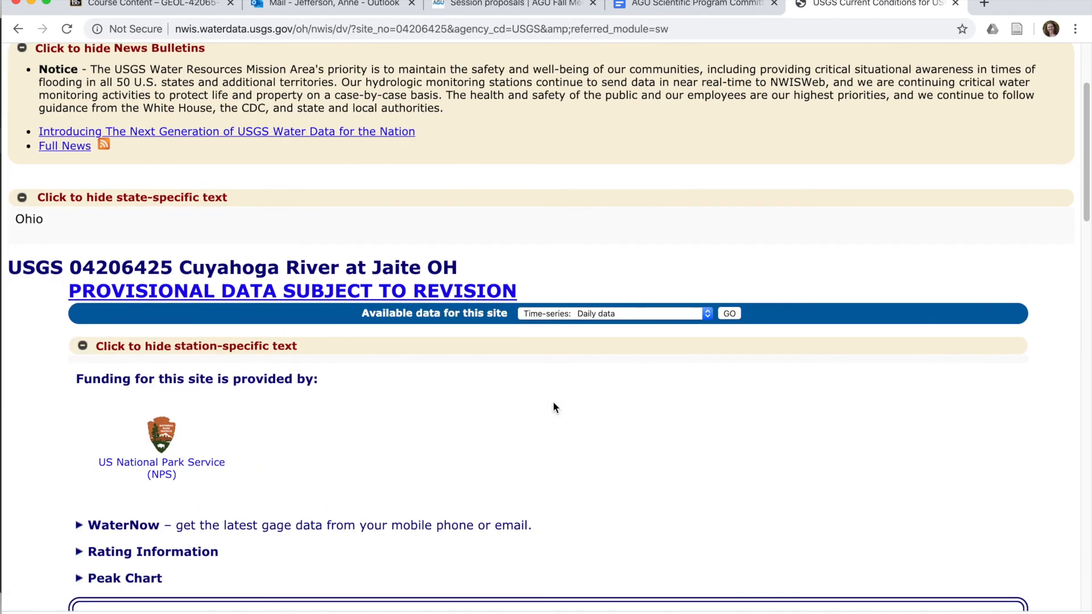
{"action": "scroll", "scroll_direction": "down", "scroll_amount": 3}
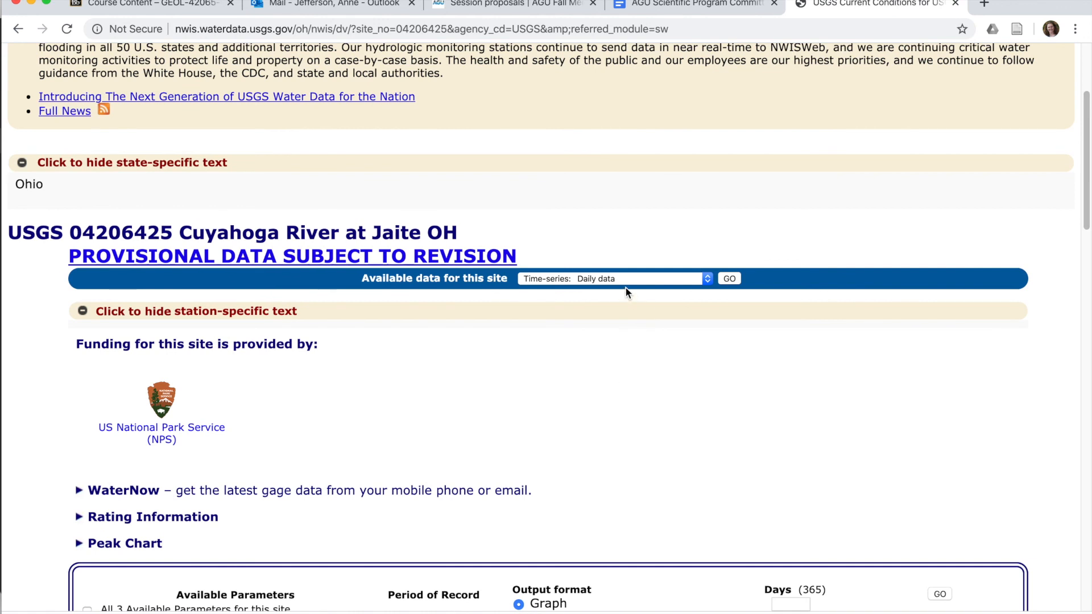
{"action": "mouse_move", "coordinate": [633, 292]}
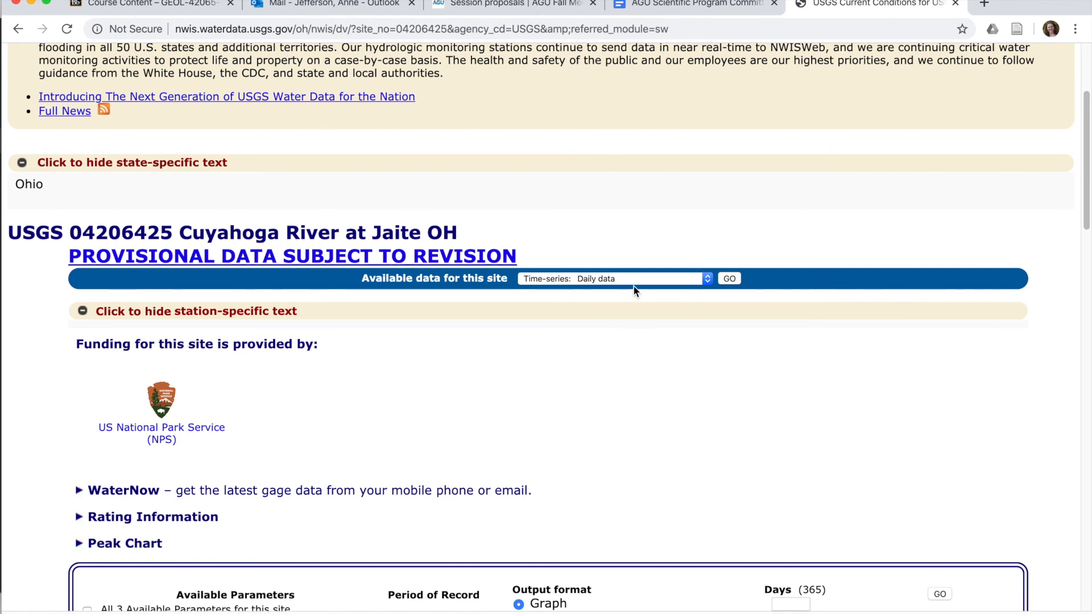